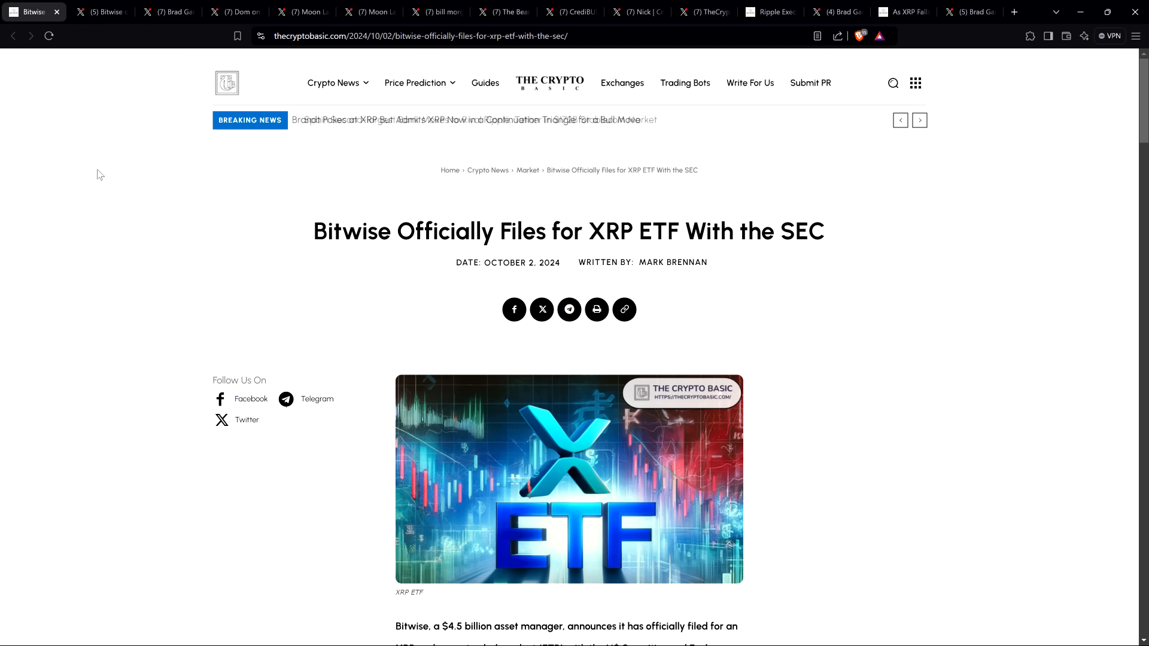
Bring up Bitwise's post announcing its Form S-1 filing for a new XRP ETP
{"action": "left_click", "coordinate": [101, 12]}
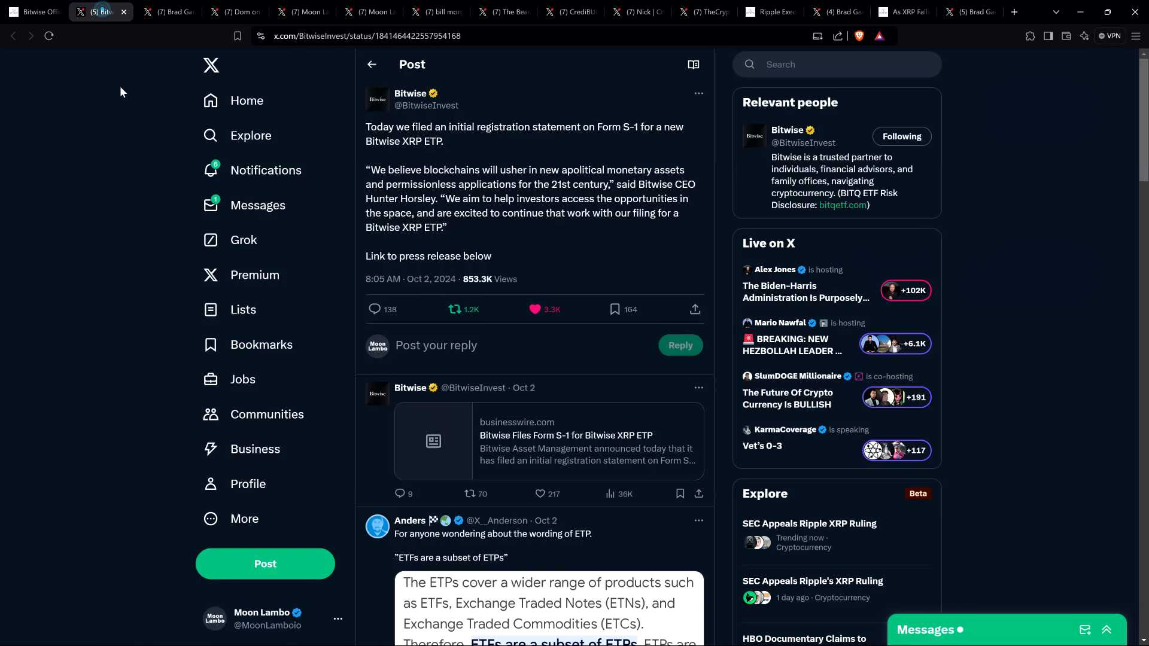
{"action": "mouse_move", "coordinate": [80, 108]}
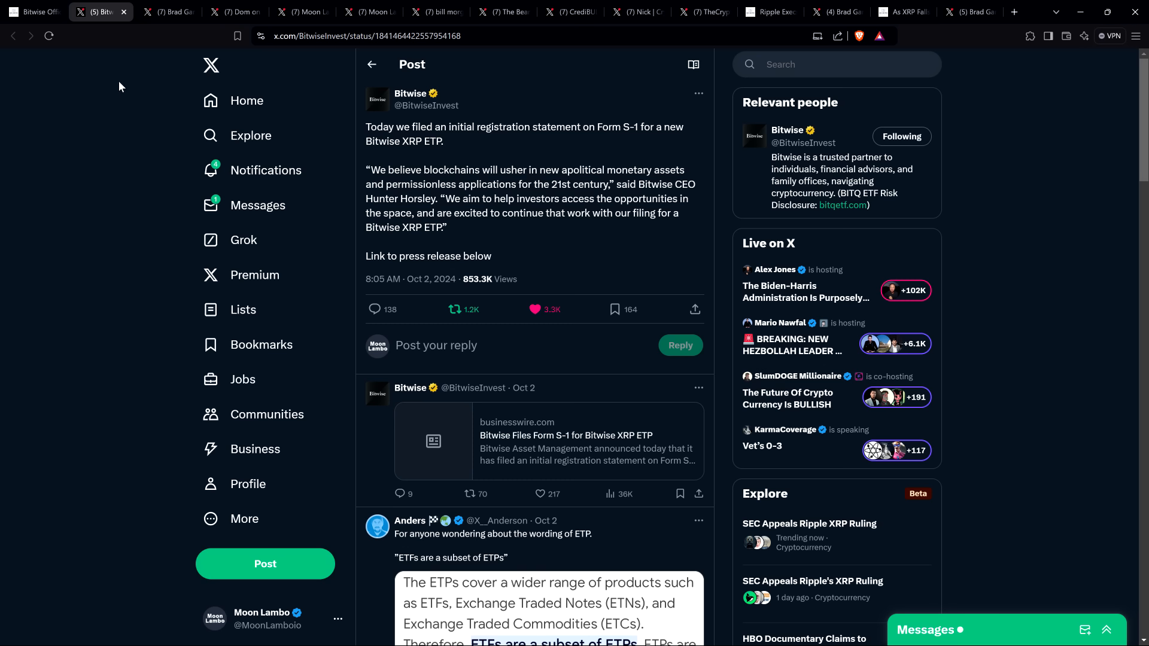
{"action": "mouse_move", "coordinate": [411, 93]}
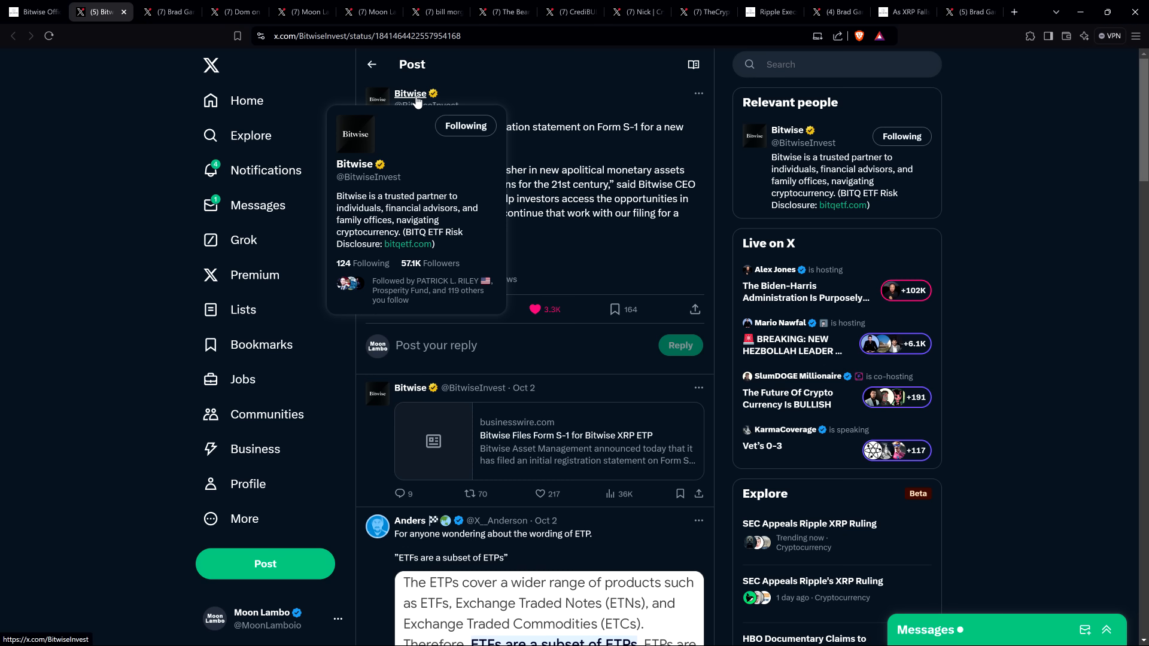
{"action": "mouse_move", "coordinate": [108, 172]}
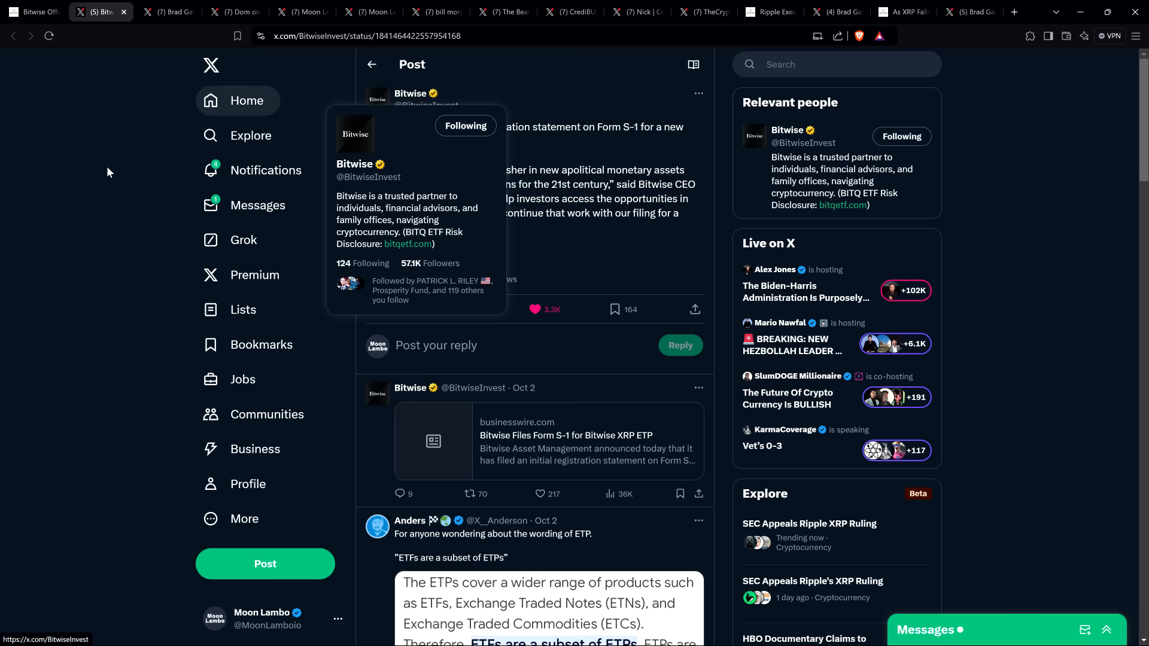
{"action": "mouse_move", "coordinate": [103, 202]}
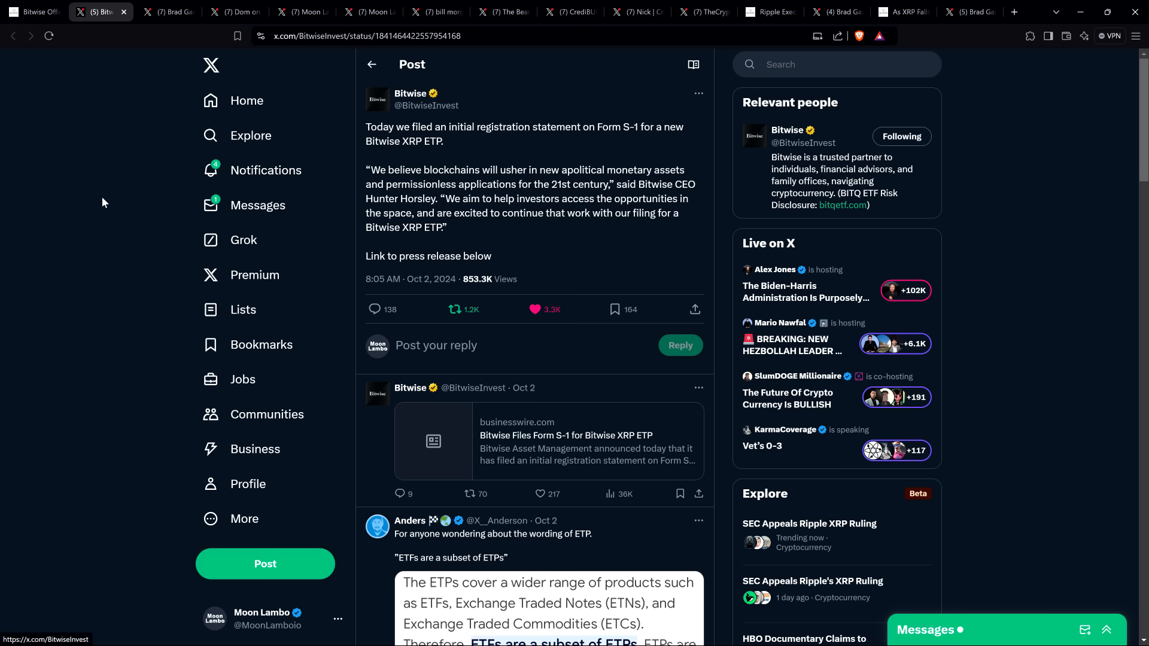
{"action": "mouse_move", "coordinate": [86, 149]}
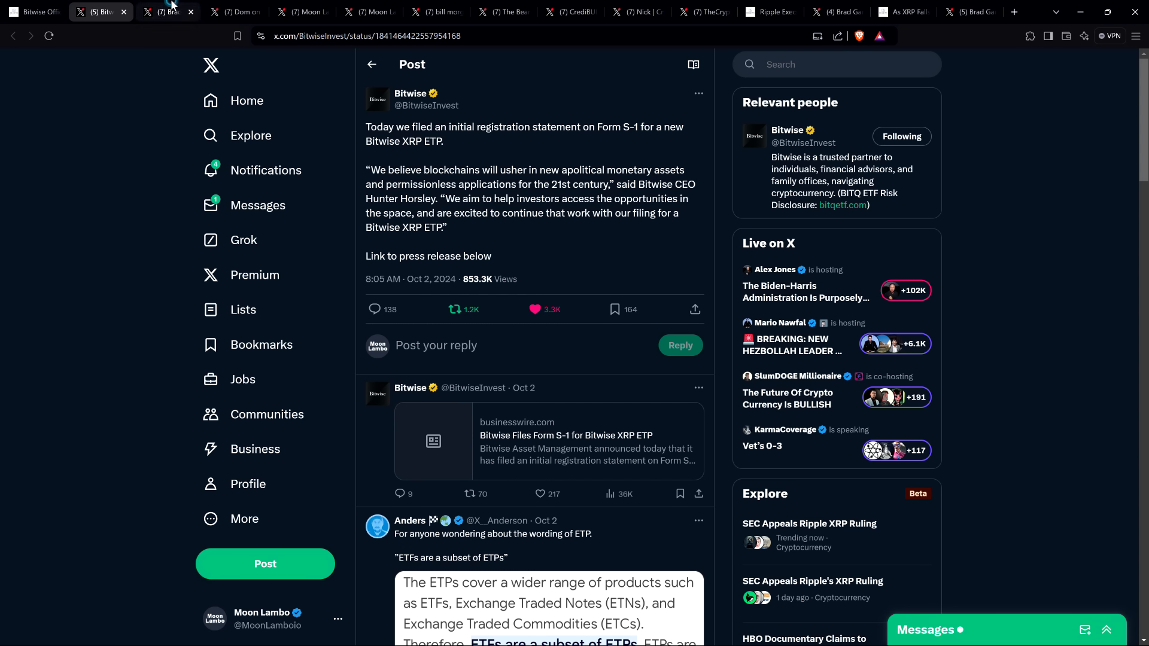
Bring up Brad Garlinghouse's quote post — "First BTC, then ETH" — on the Bitwise XRP filing
{"action": "left_click", "coordinate": [168, 12]}
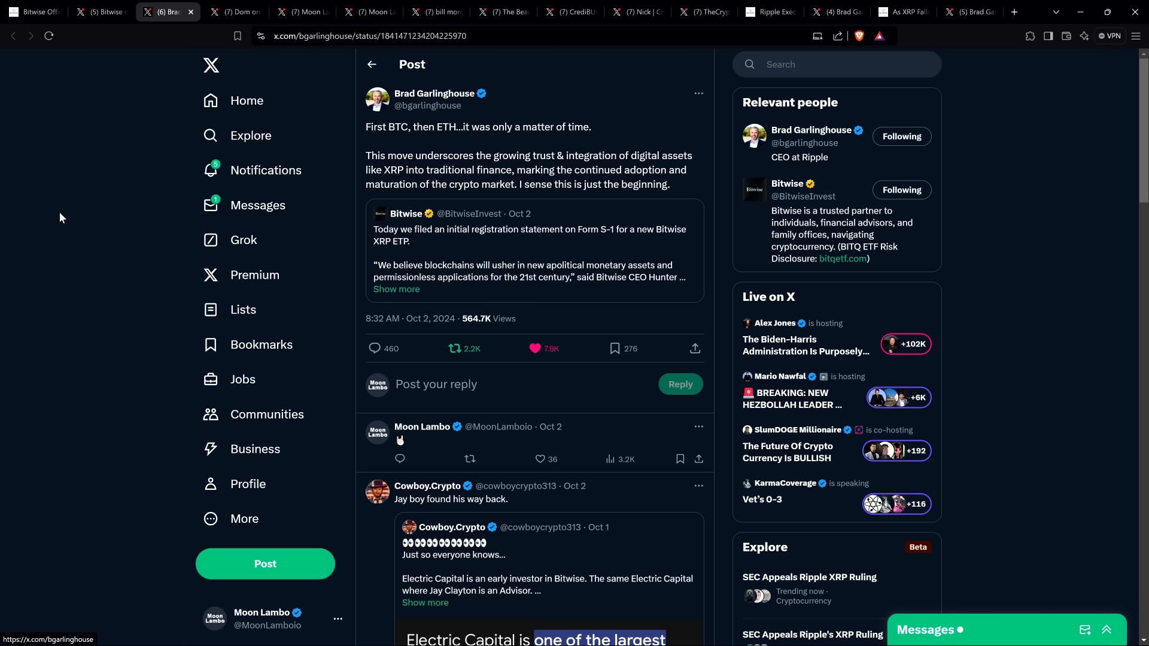
{"action": "mouse_move", "coordinate": [65, 205]}
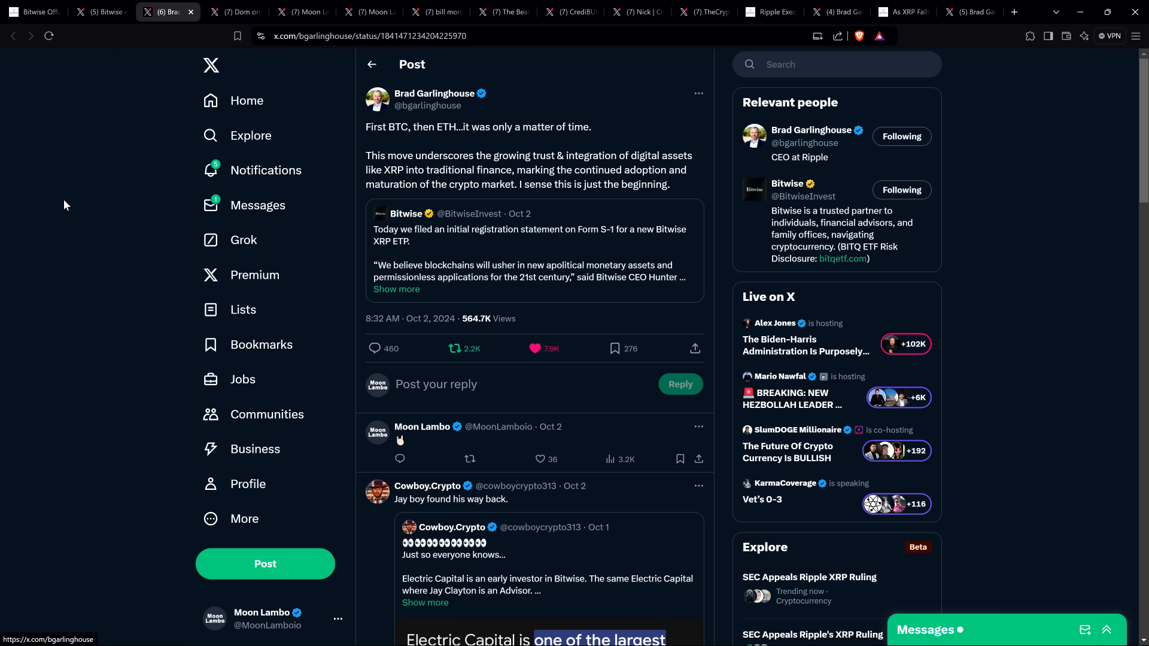
{"action": "mouse_move", "coordinate": [72, 213]}
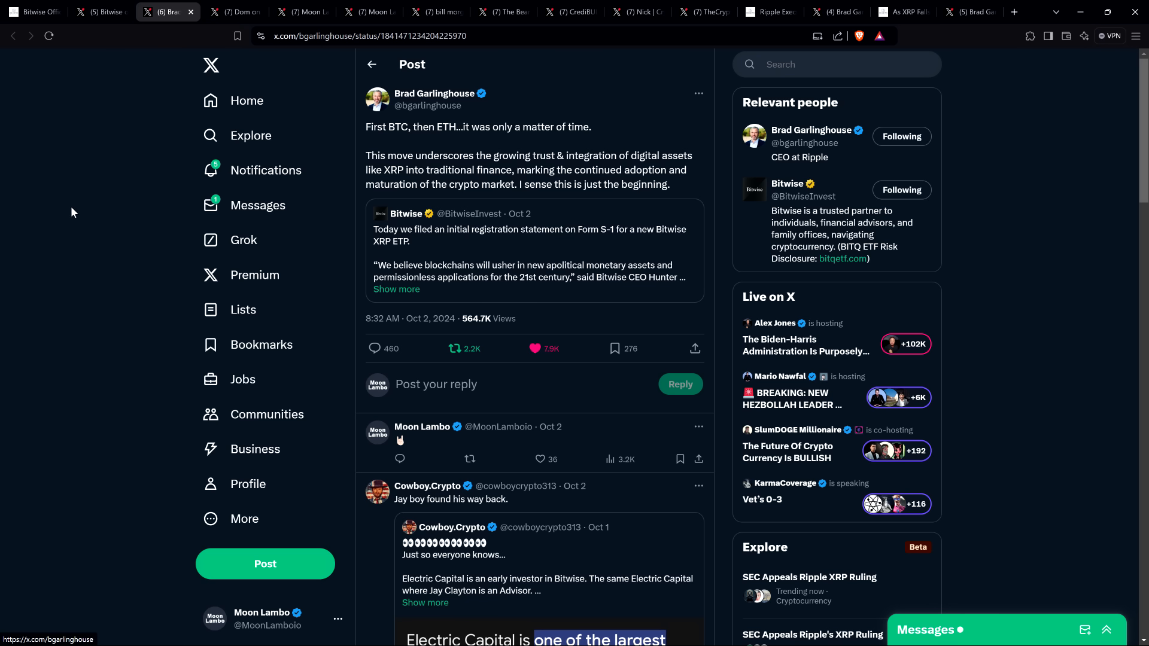
{"action": "mouse_move", "coordinate": [133, 266]}
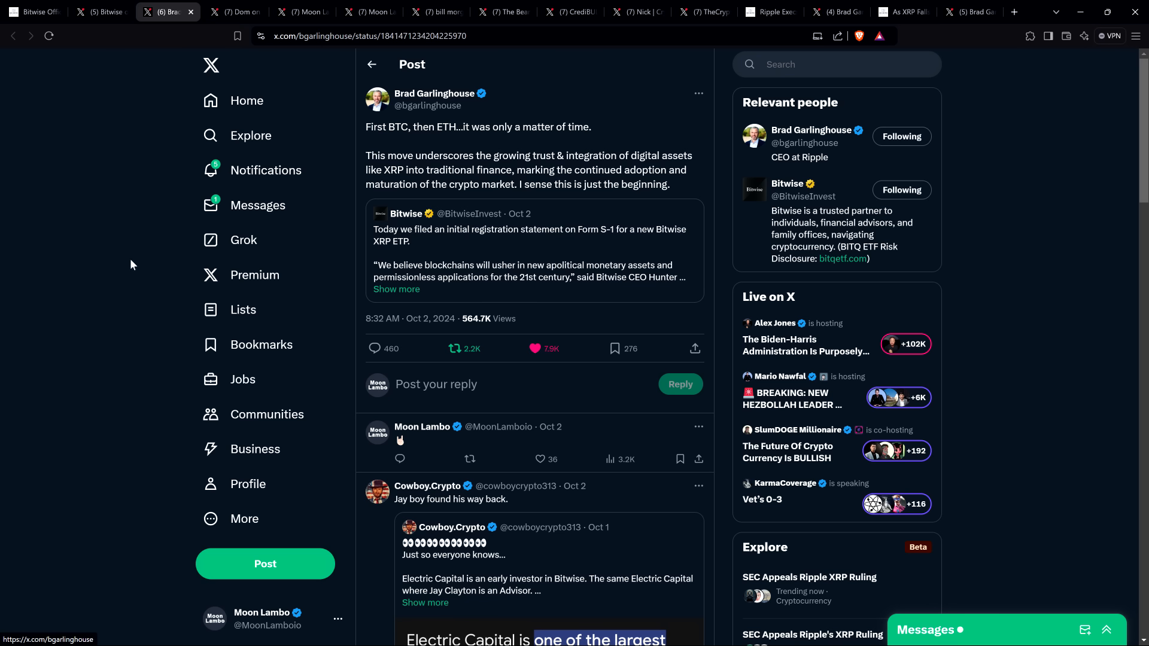
{"action": "mouse_move", "coordinate": [153, 249]}
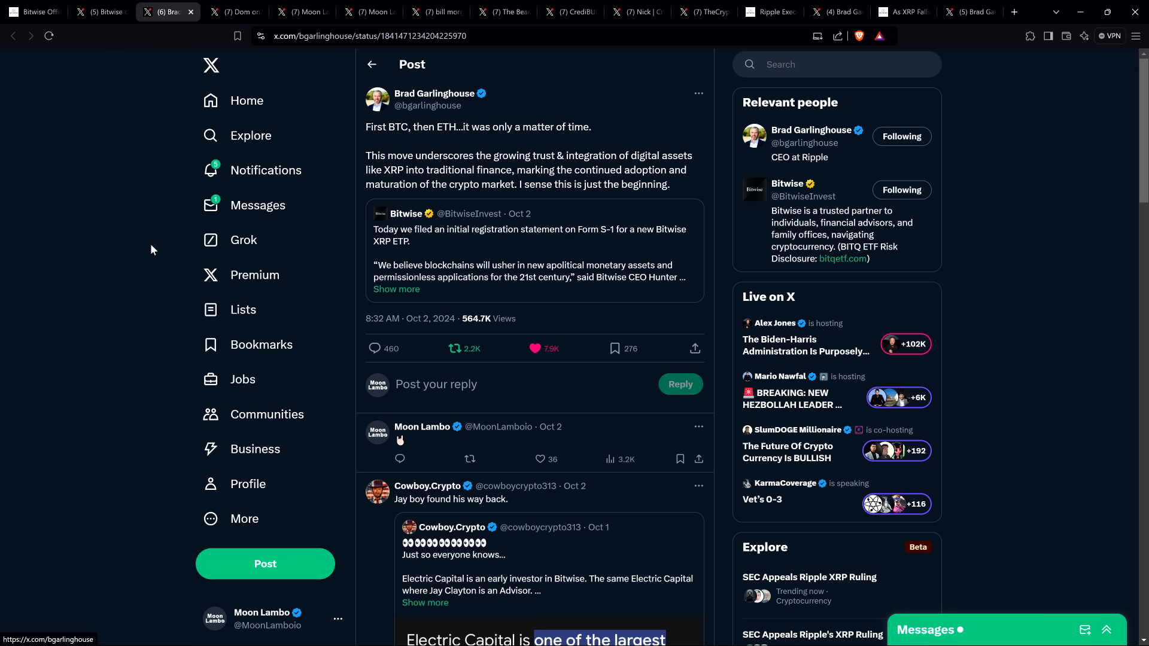
{"action": "mouse_move", "coordinate": [9, 200]}
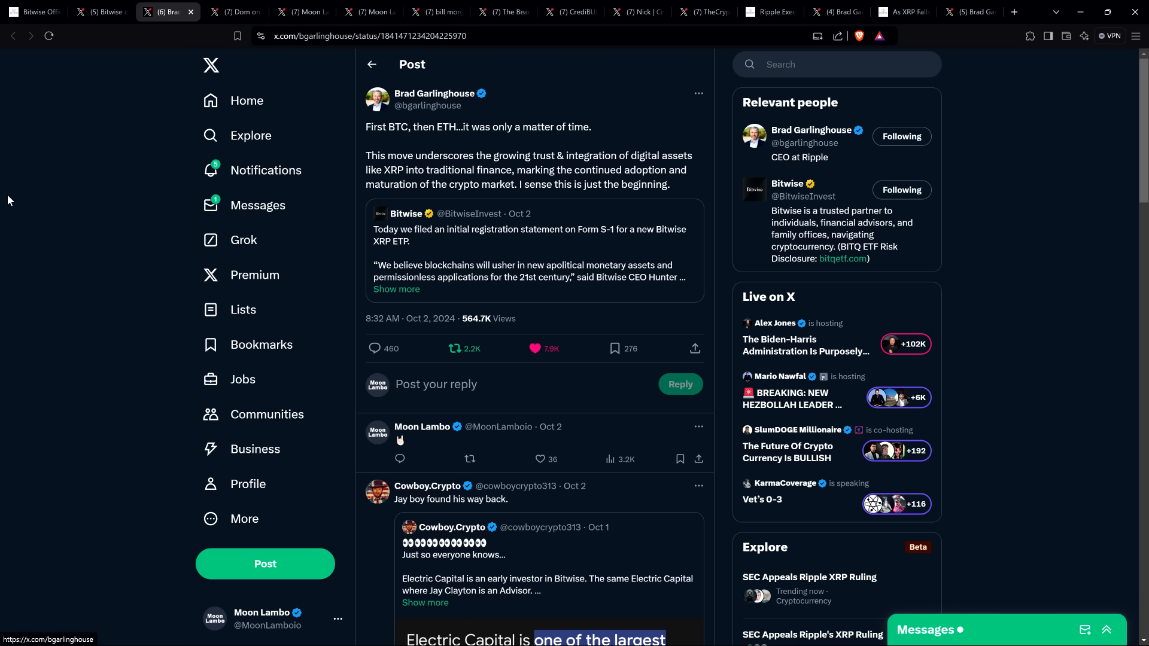
{"action": "mouse_move", "coordinate": [72, 161]}
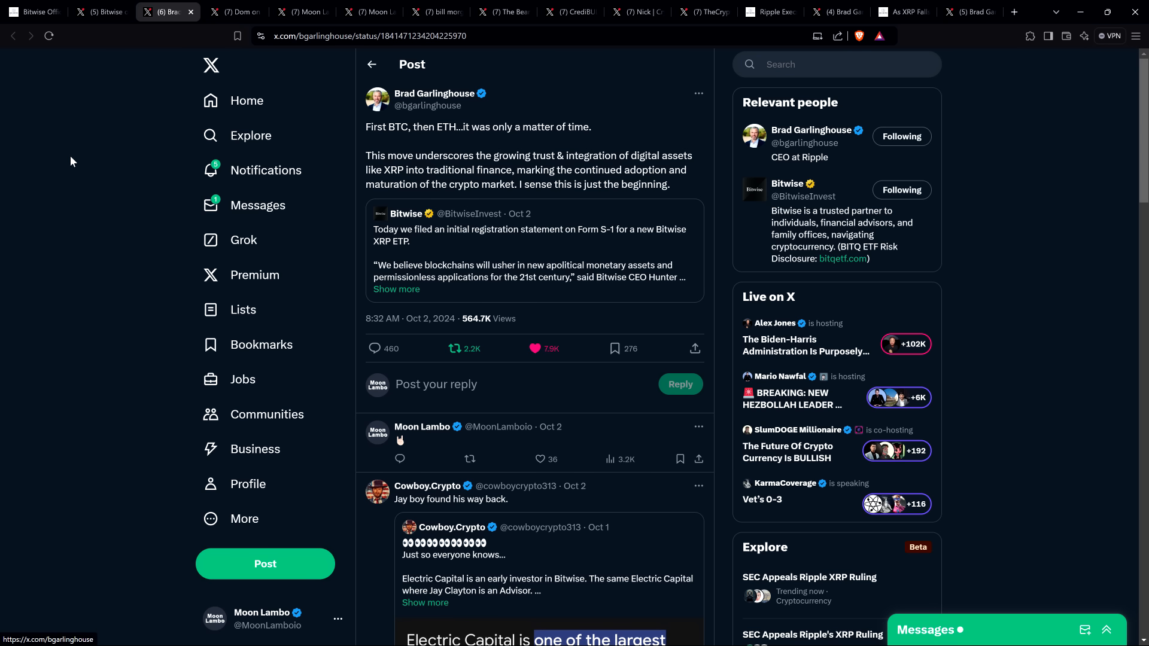
{"action": "mouse_move", "coordinate": [73, 162]}
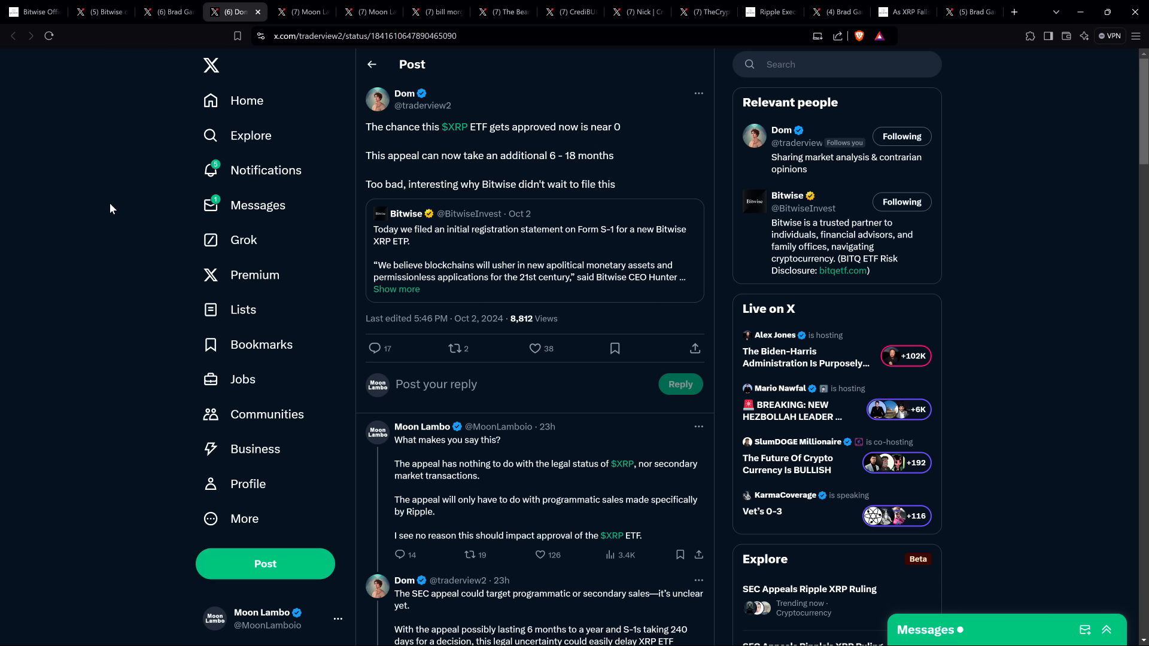
{"action": "mouse_move", "coordinate": [112, 211]}
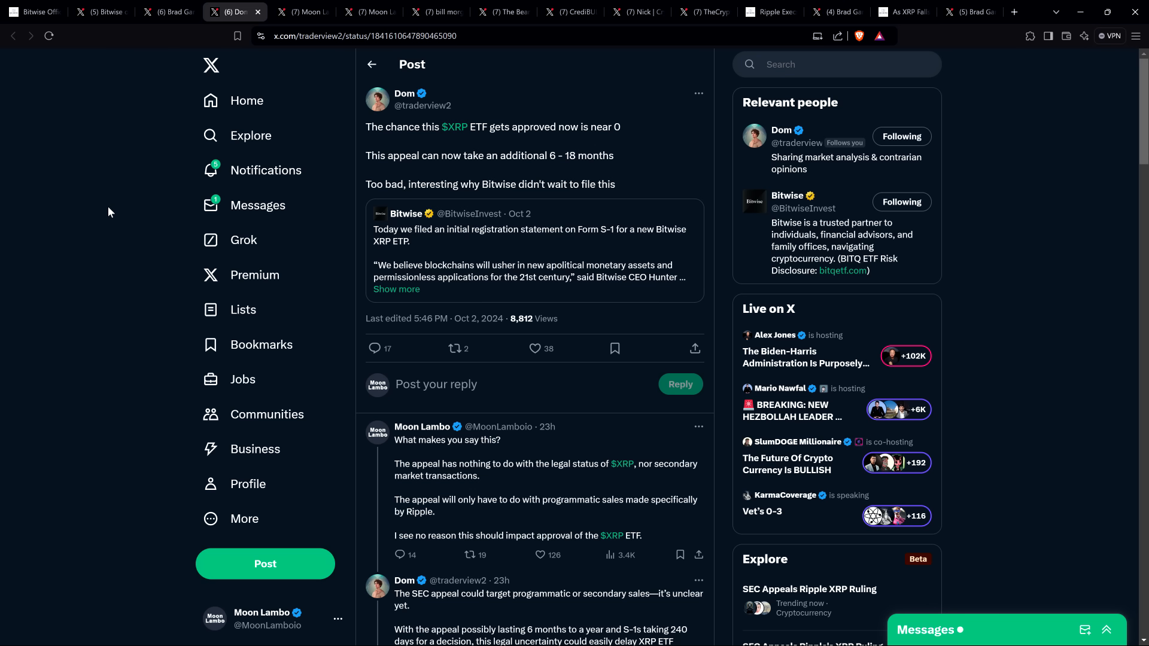
{"action": "mouse_move", "coordinate": [87, 218]}
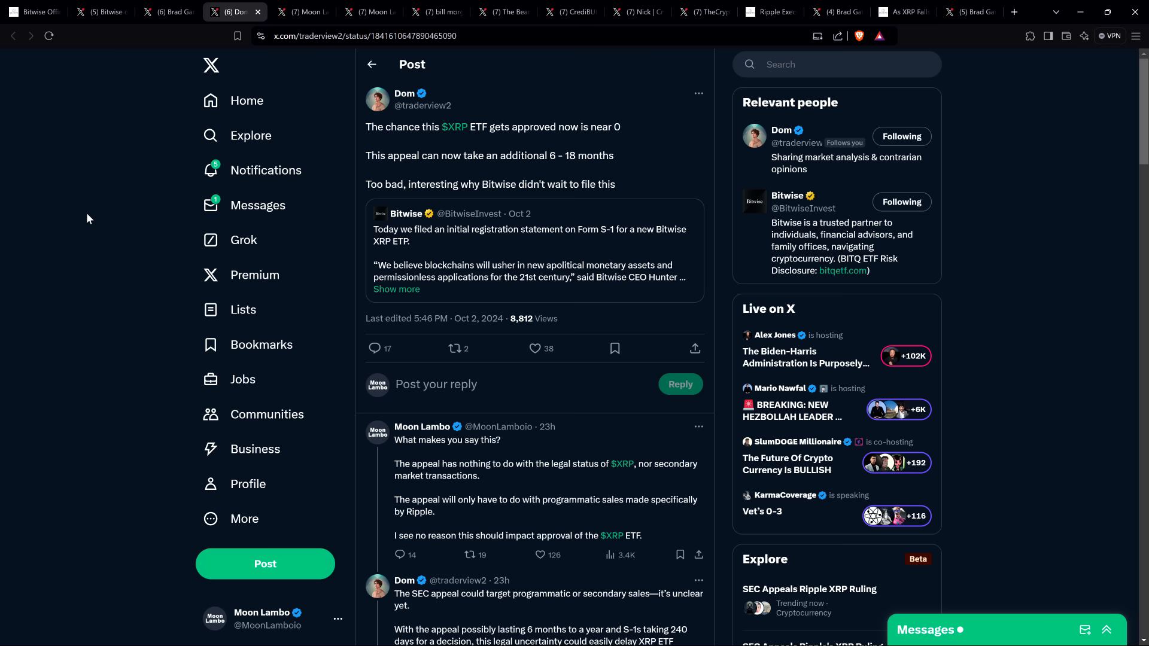
{"action": "mouse_move", "coordinate": [79, 225]}
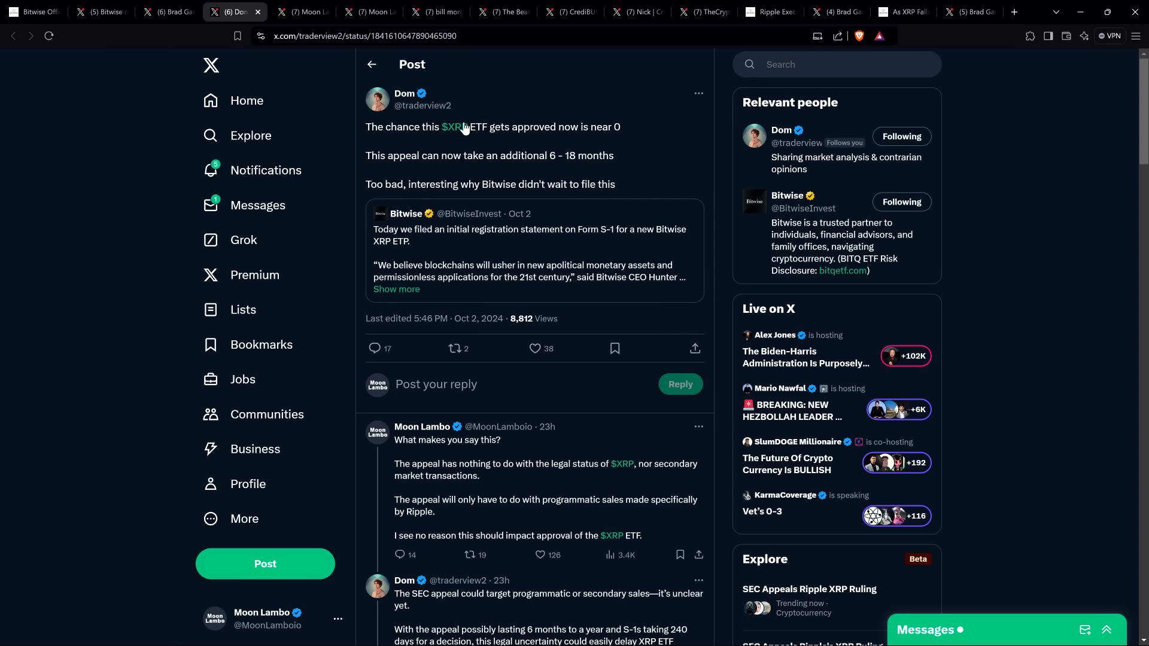
{"action": "mouse_move", "coordinate": [468, 90]}
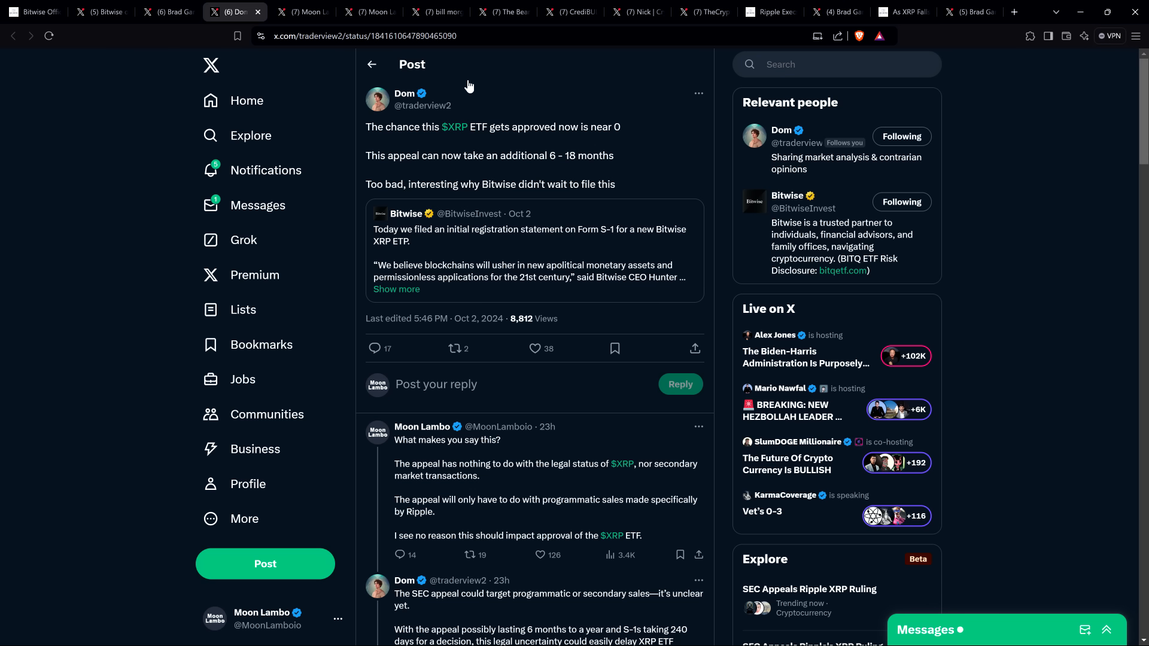
{"action": "mouse_move", "coordinate": [464, 86]}
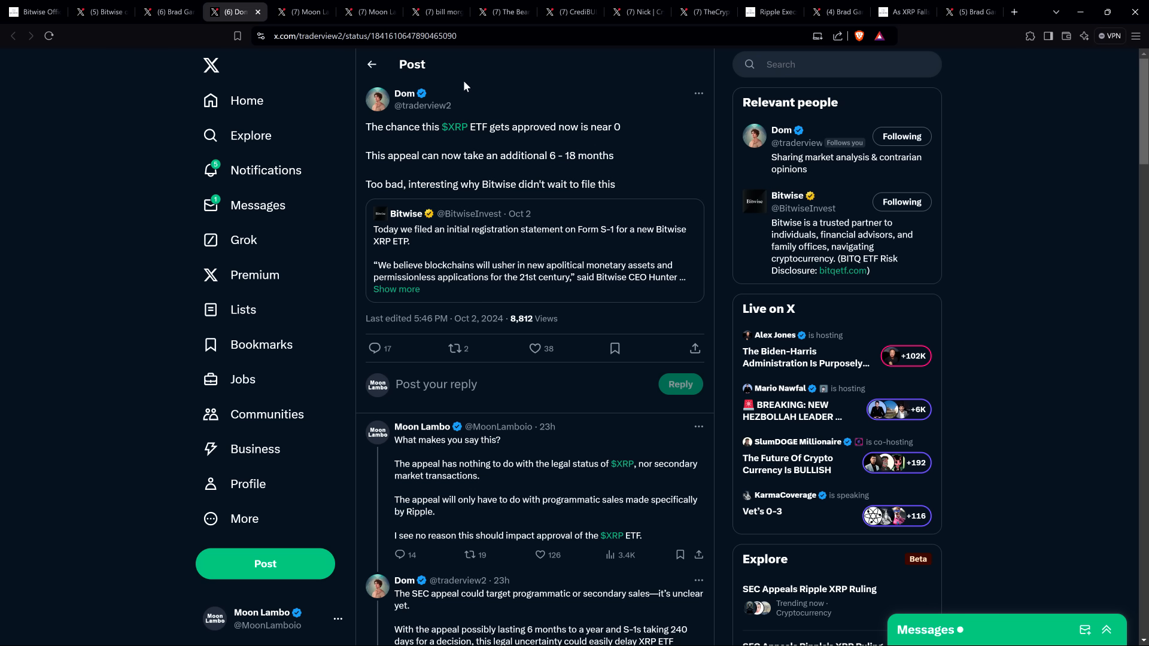
{"action": "mouse_move", "coordinate": [468, 85]}
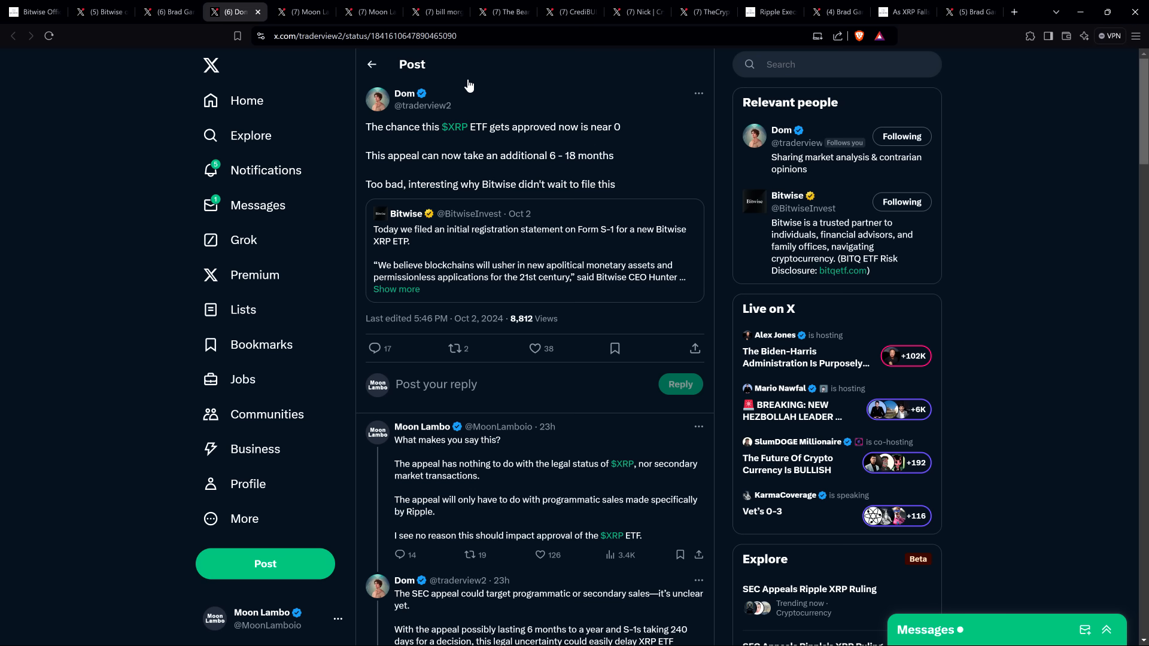
{"action": "mouse_move", "coordinate": [468, 86]}
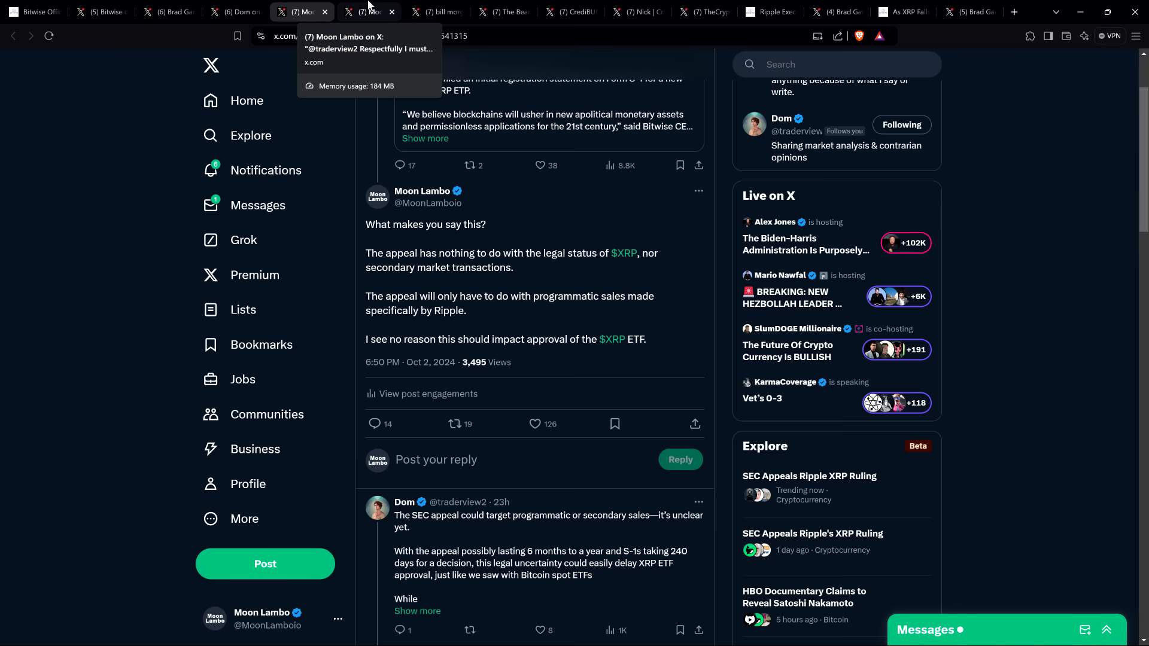
Show the reply arguing the SEC appeal covers only Ripple's programmatic sales, not XRP ETF approval
{"action": "left_click", "coordinate": [368, 11]}
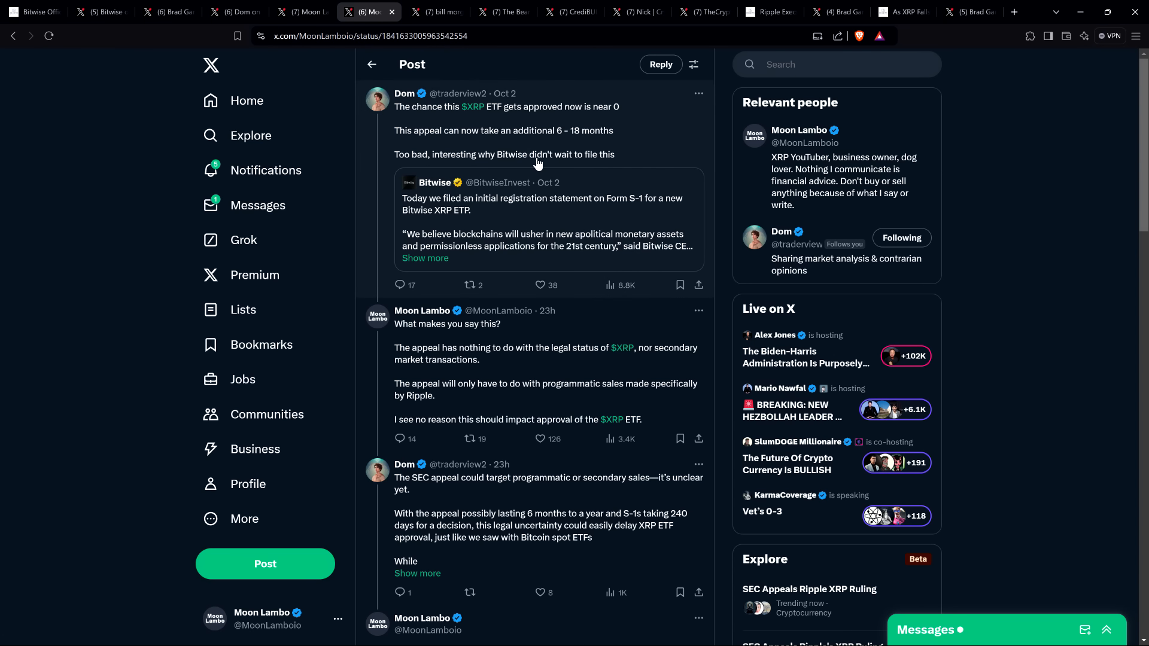
{"action": "mouse_move", "coordinate": [473, 137]}
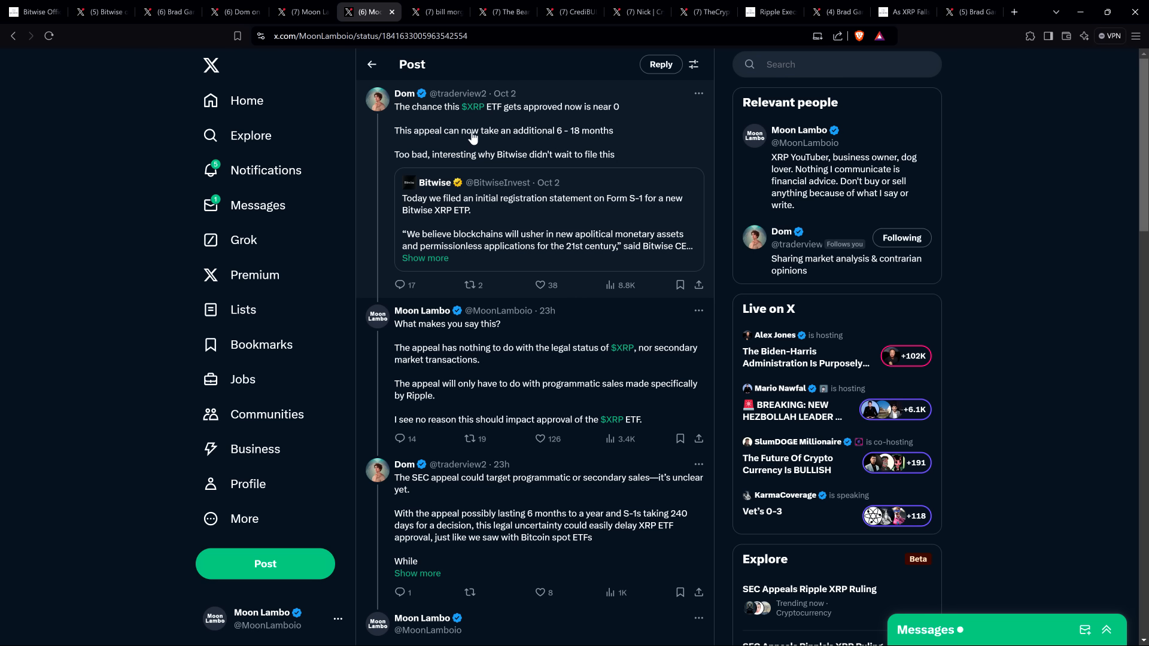
{"action": "mouse_move", "coordinate": [497, 116]}
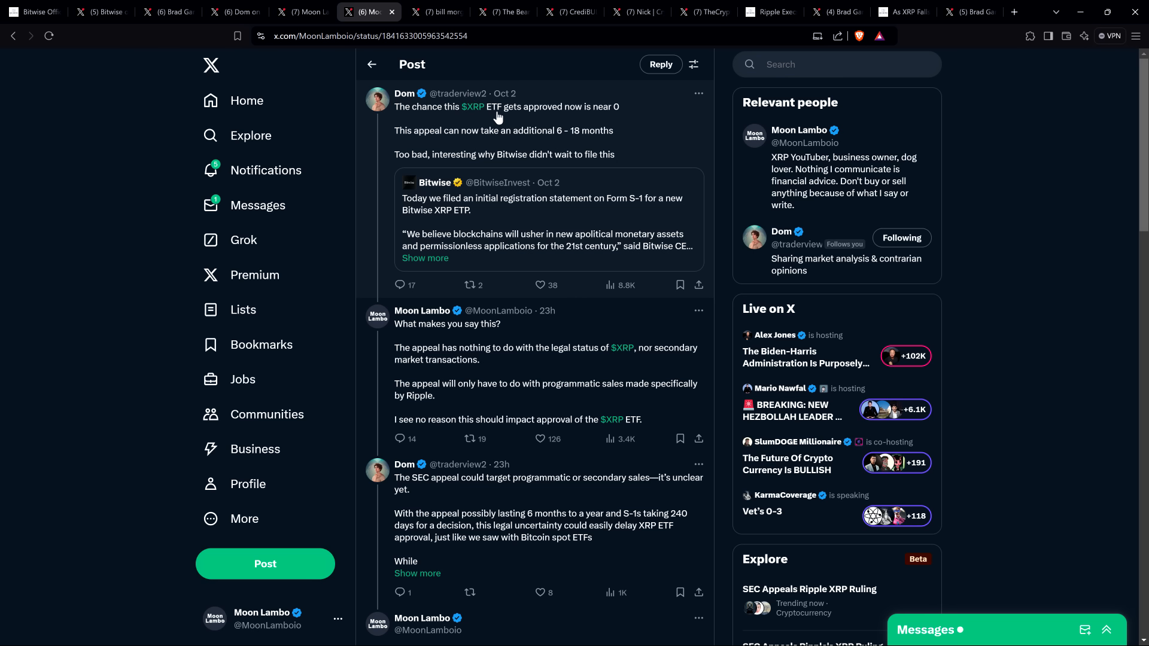
{"action": "mouse_move", "coordinate": [468, 143]}
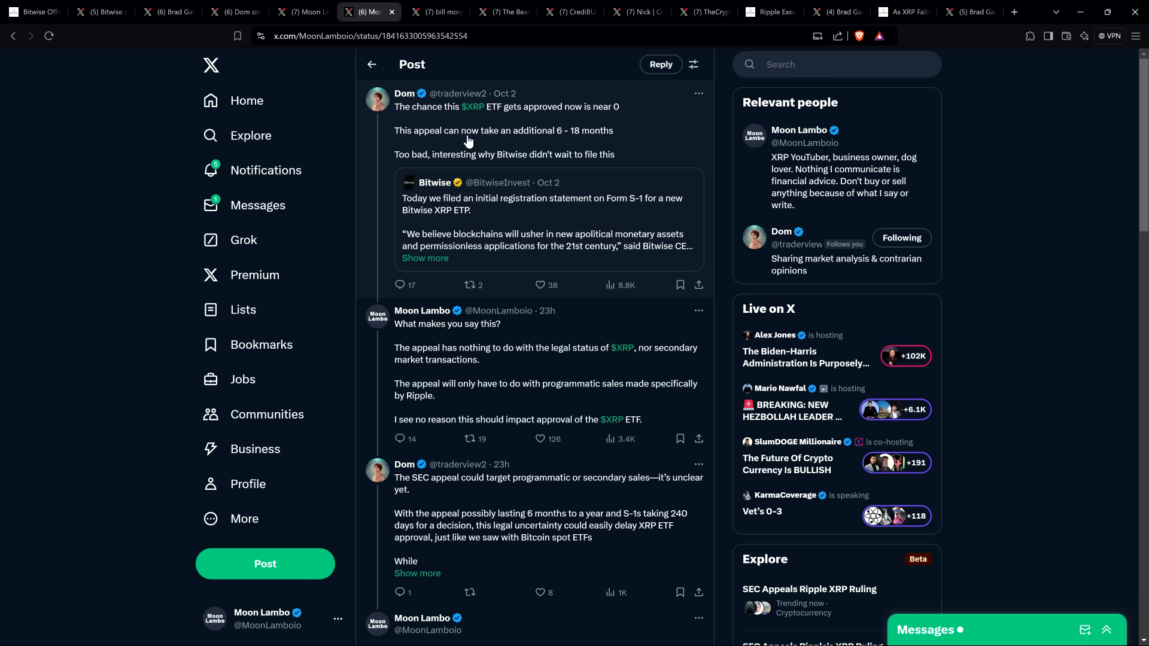
{"action": "mouse_move", "coordinate": [493, 135]}
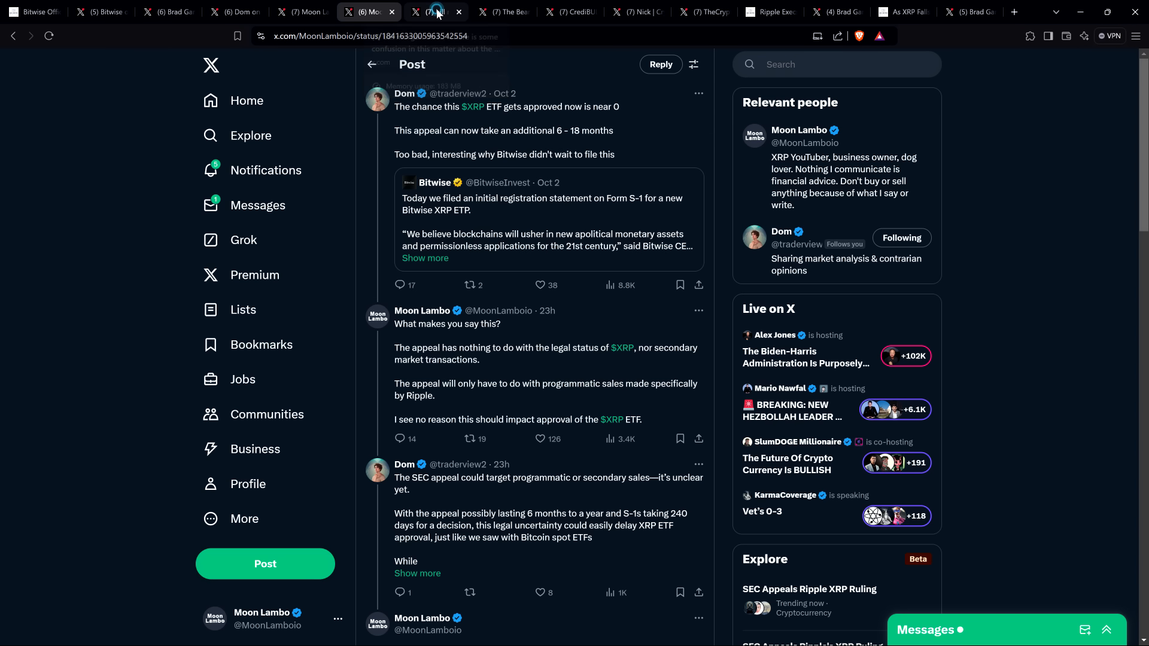
{"action": "left_click", "coordinate": [431, 12]}
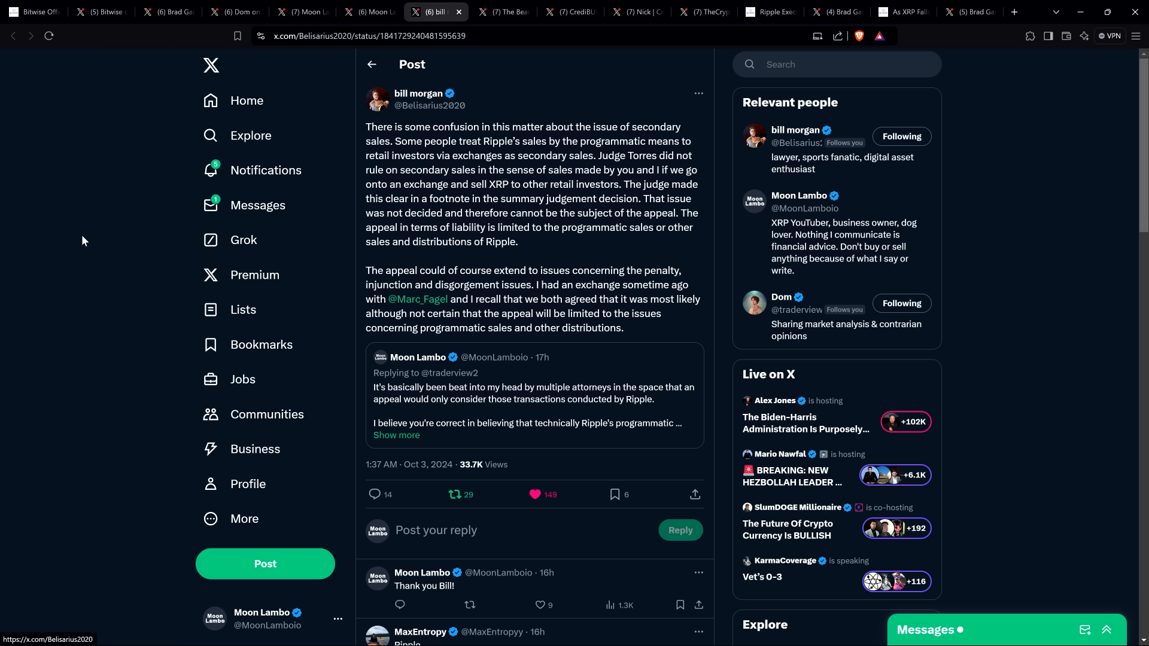
{"action": "mouse_move", "coordinate": [97, 262]}
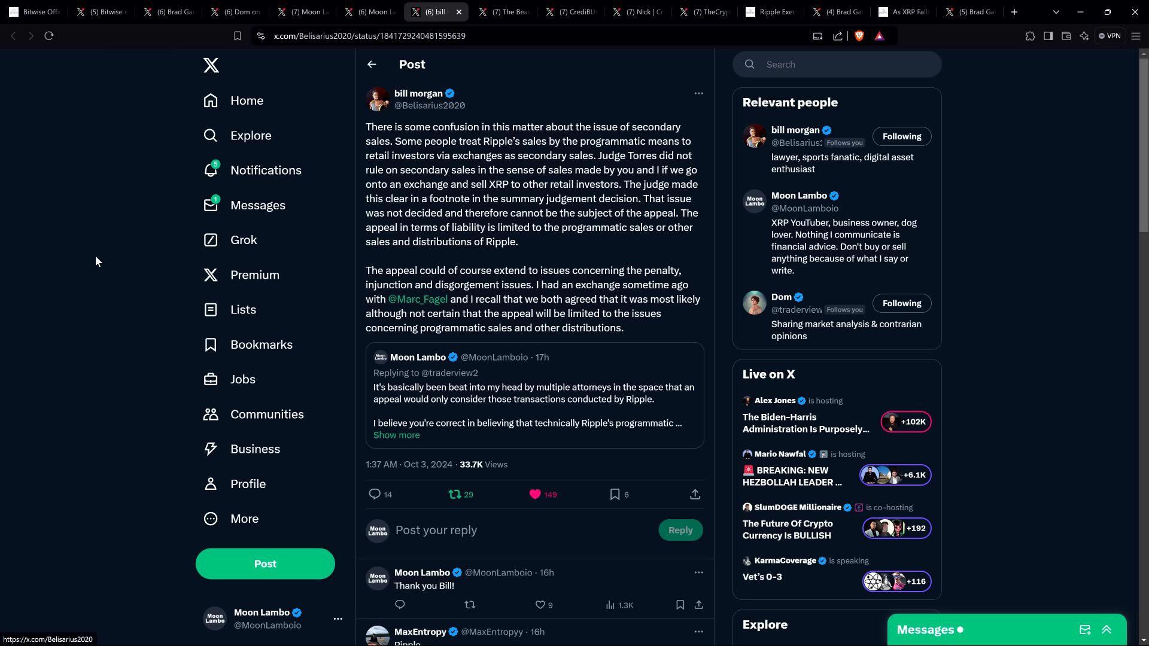
{"action": "mouse_move", "coordinate": [125, 254]}
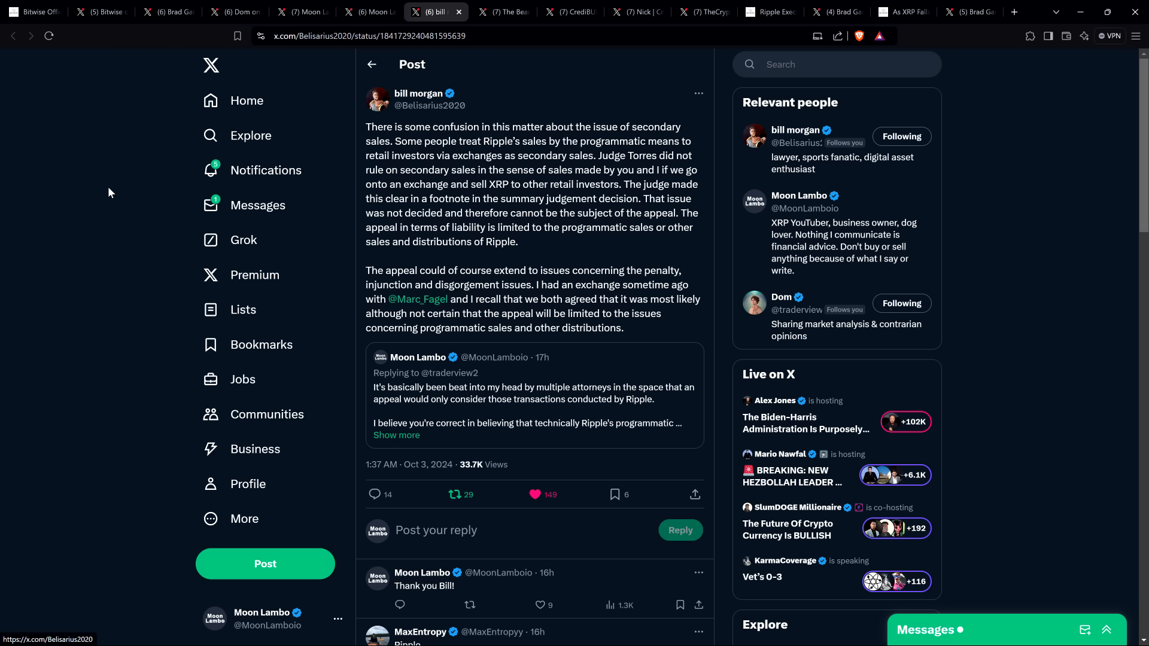
{"action": "mouse_move", "coordinate": [110, 189]}
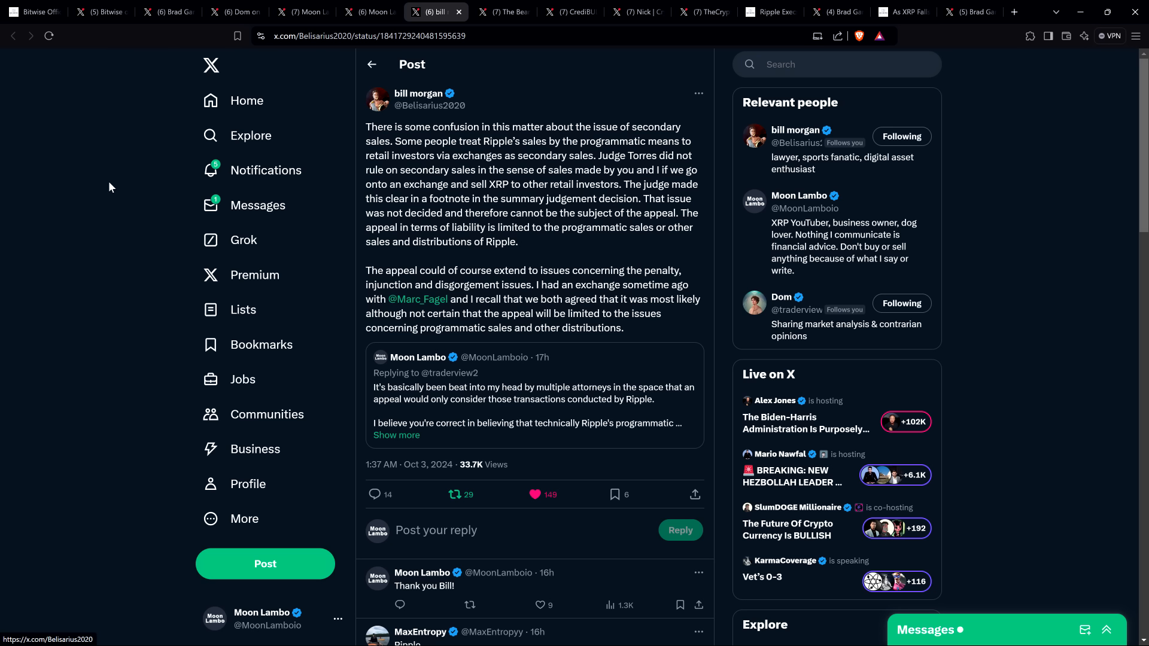
{"action": "mouse_move", "coordinate": [95, 187]}
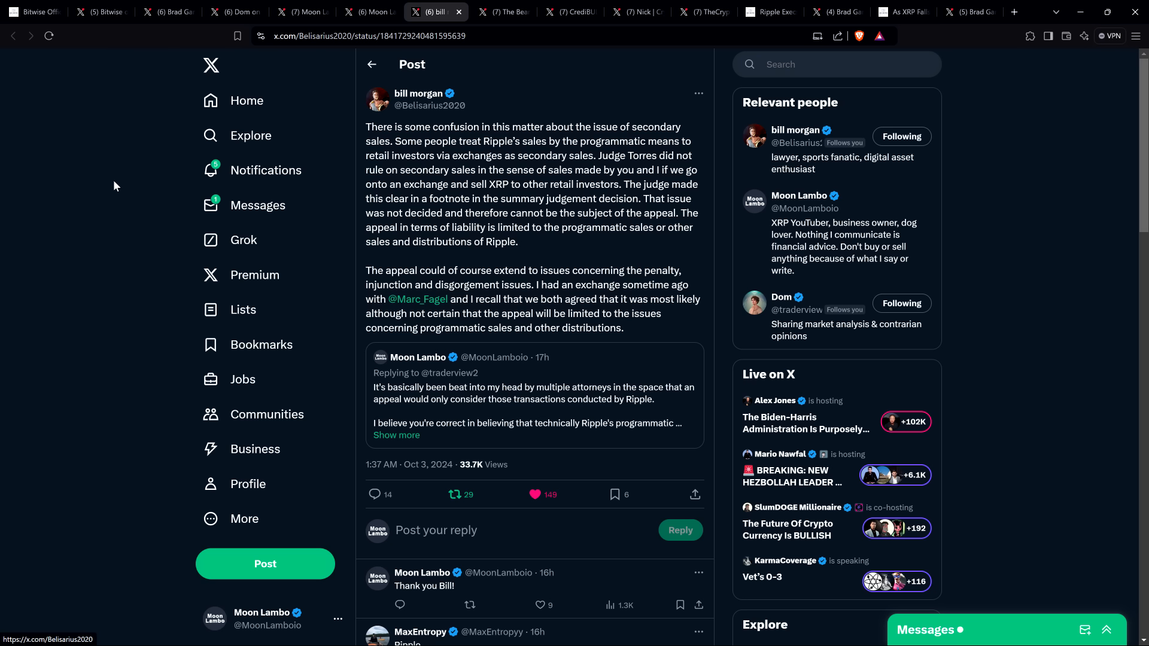
{"action": "mouse_move", "coordinate": [107, 160]}
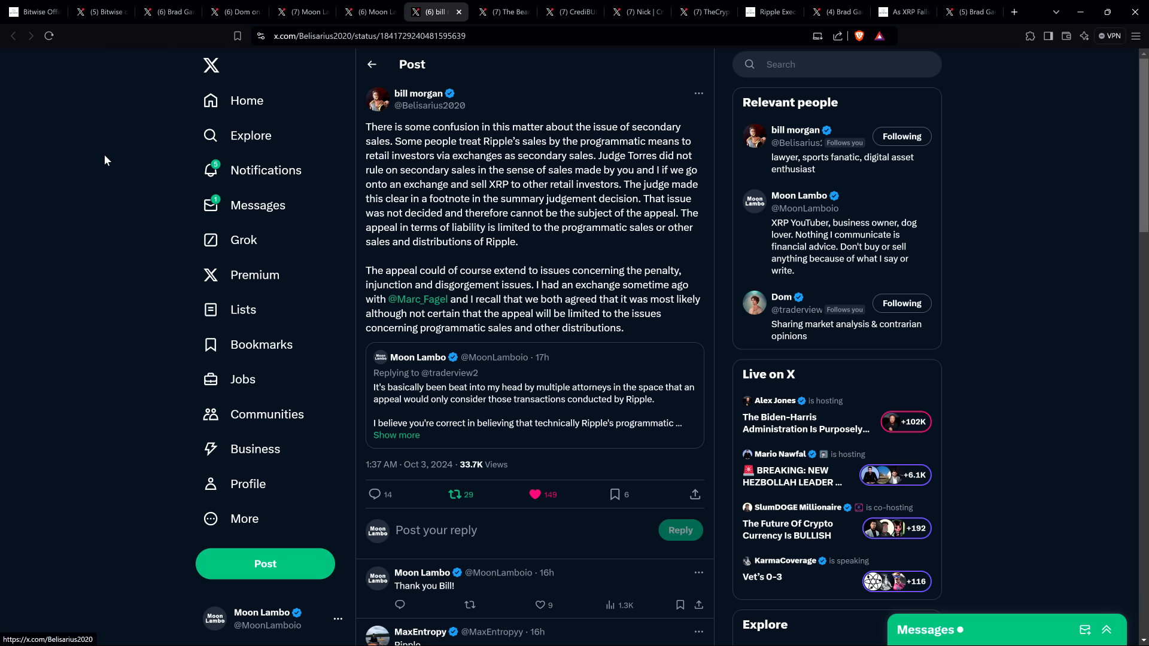
{"action": "mouse_move", "coordinate": [94, 155]}
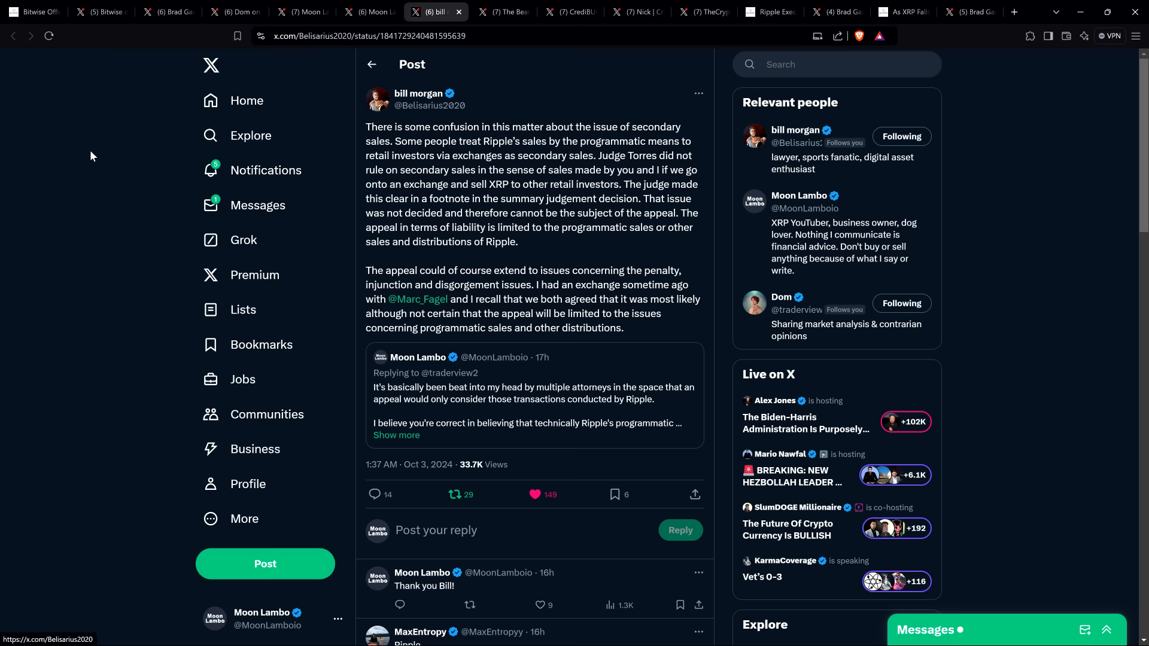
{"action": "mouse_move", "coordinate": [37, 158]}
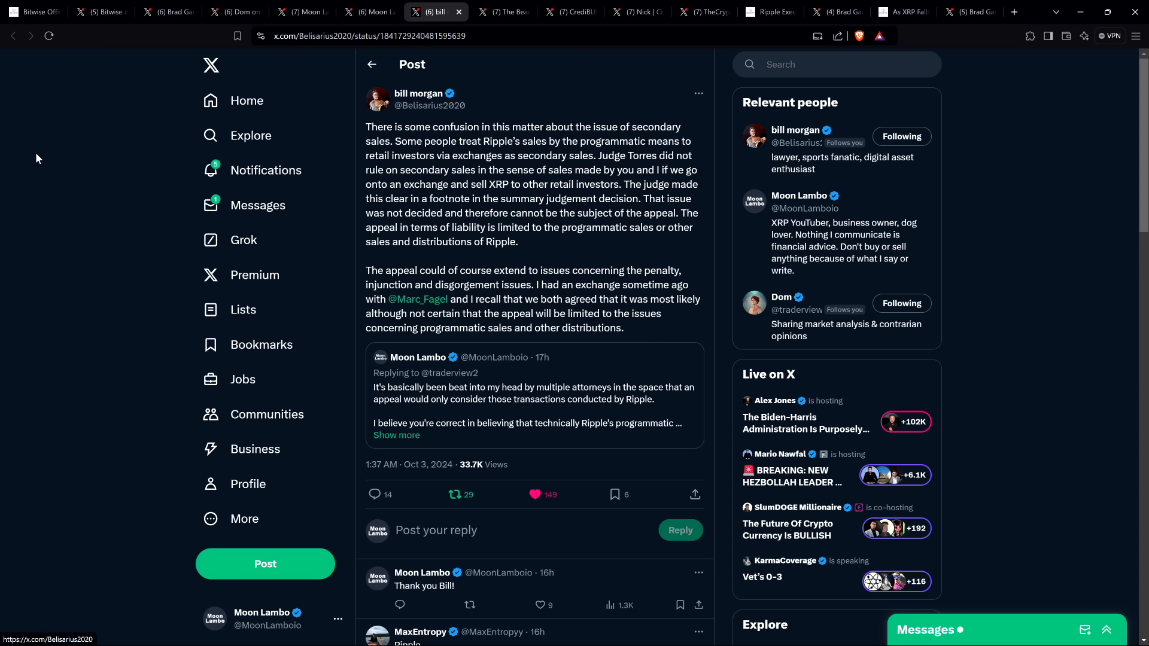
{"action": "mouse_move", "coordinate": [93, 151]}
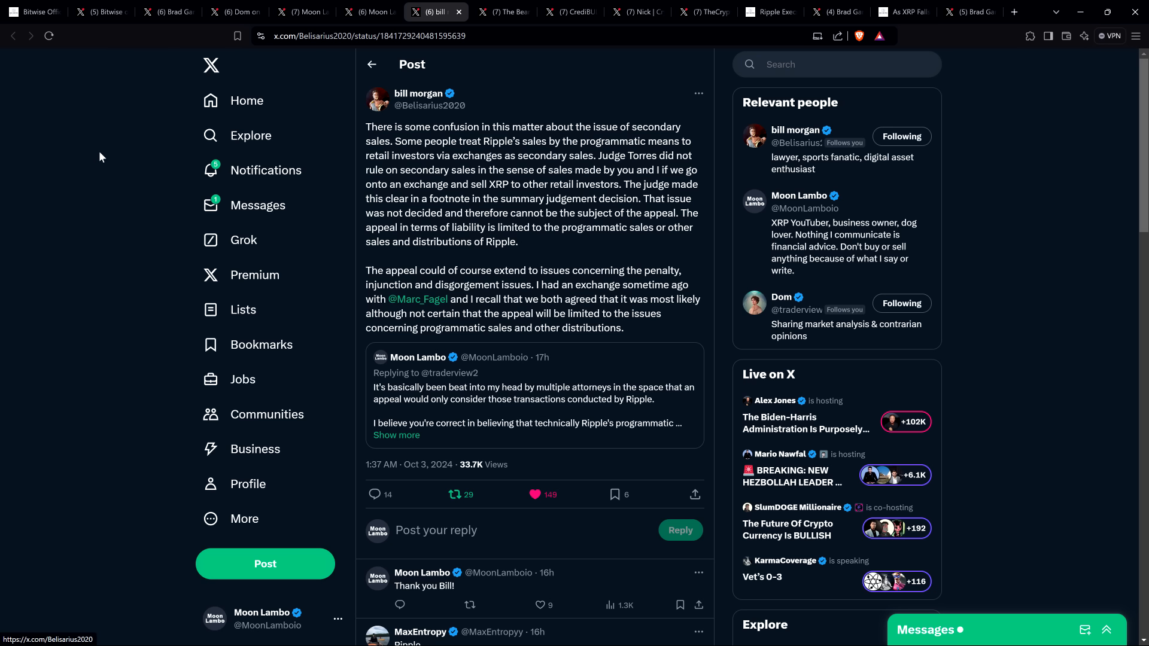
{"action": "mouse_move", "coordinate": [100, 155]}
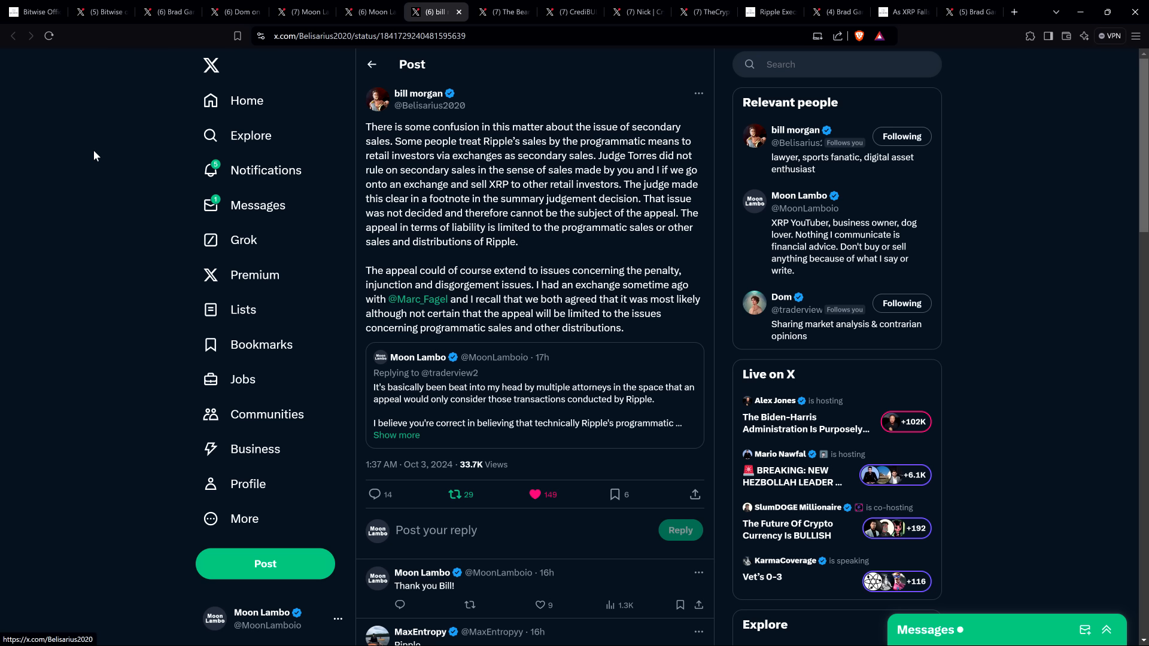
{"action": "mouse_move", "coordinate": [92, 169]}
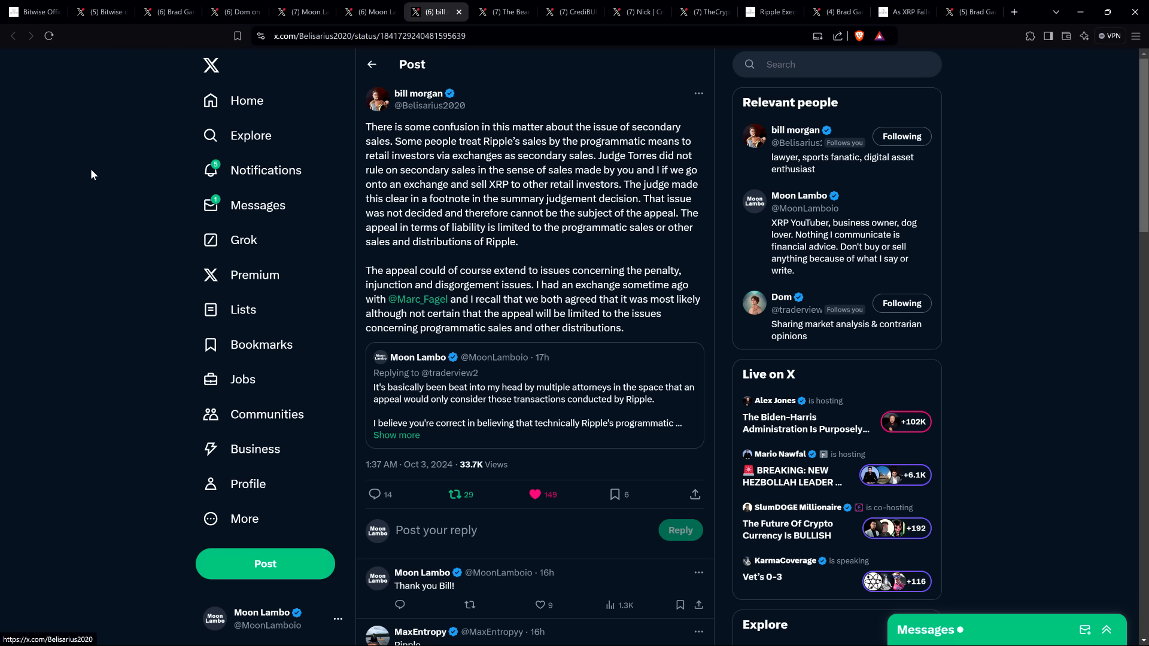
{"action": "mouse_move", "coordinate": [82, 184]}
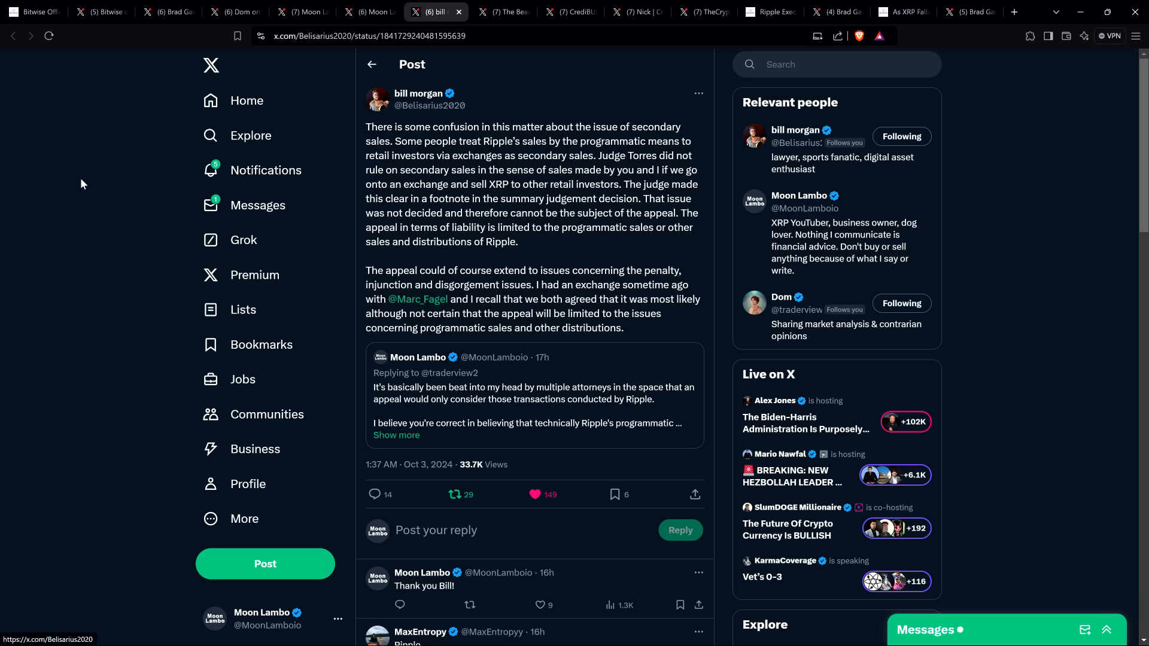
{"action": "mouse_move", "coordinate": [551, 96]}
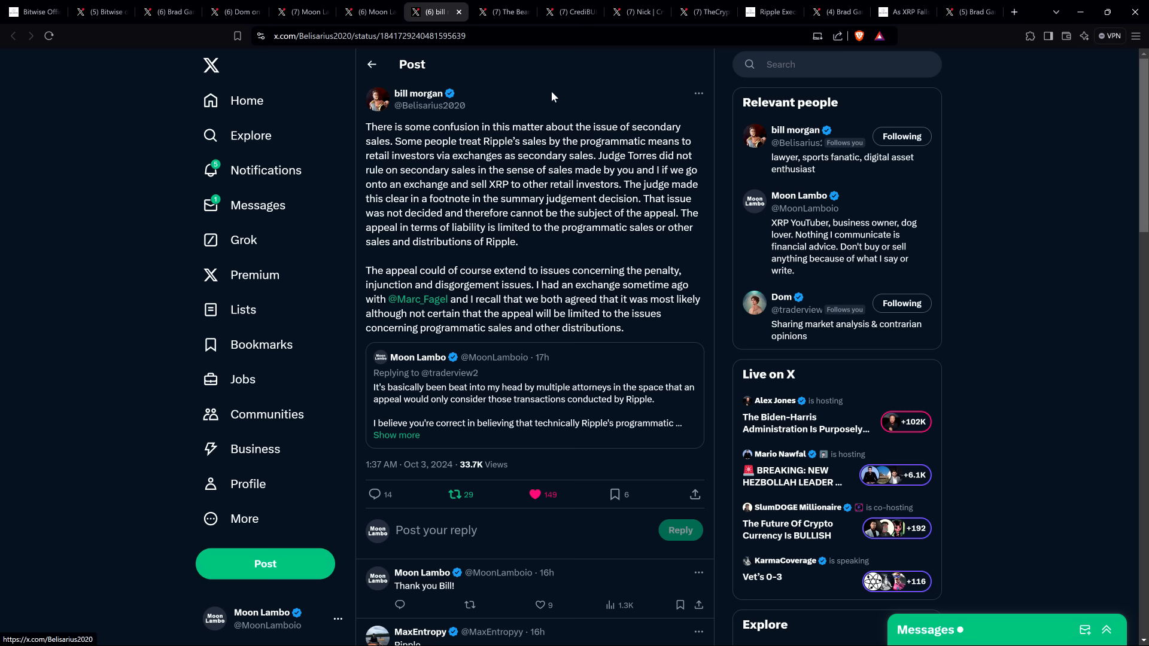
{"action": "mouse_move", "coordinate": [573, 120]}
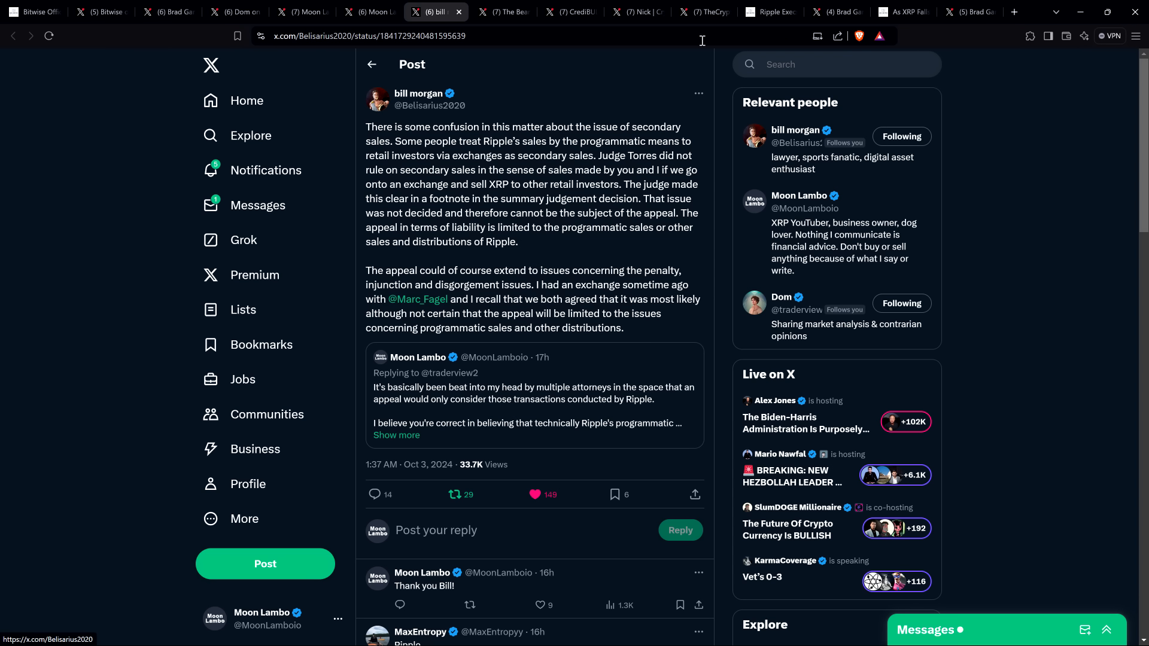
{"action": "left_click", "coordinate": [769, 12]}
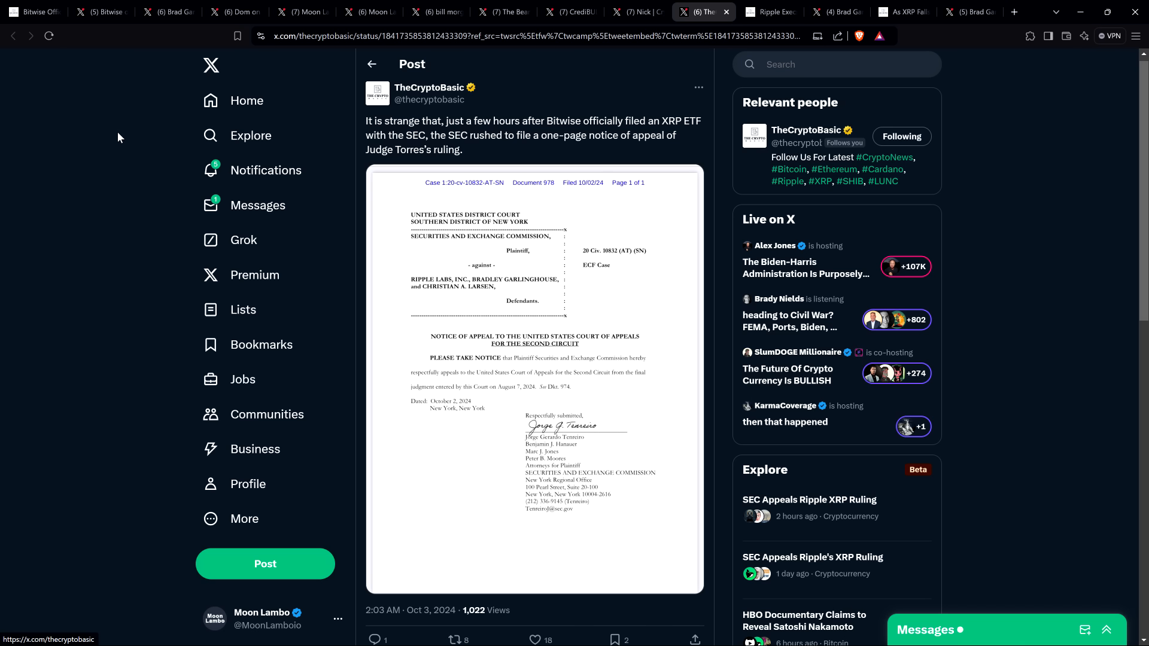
{"action": "mouse_move", "coordinate": [117, 139]}
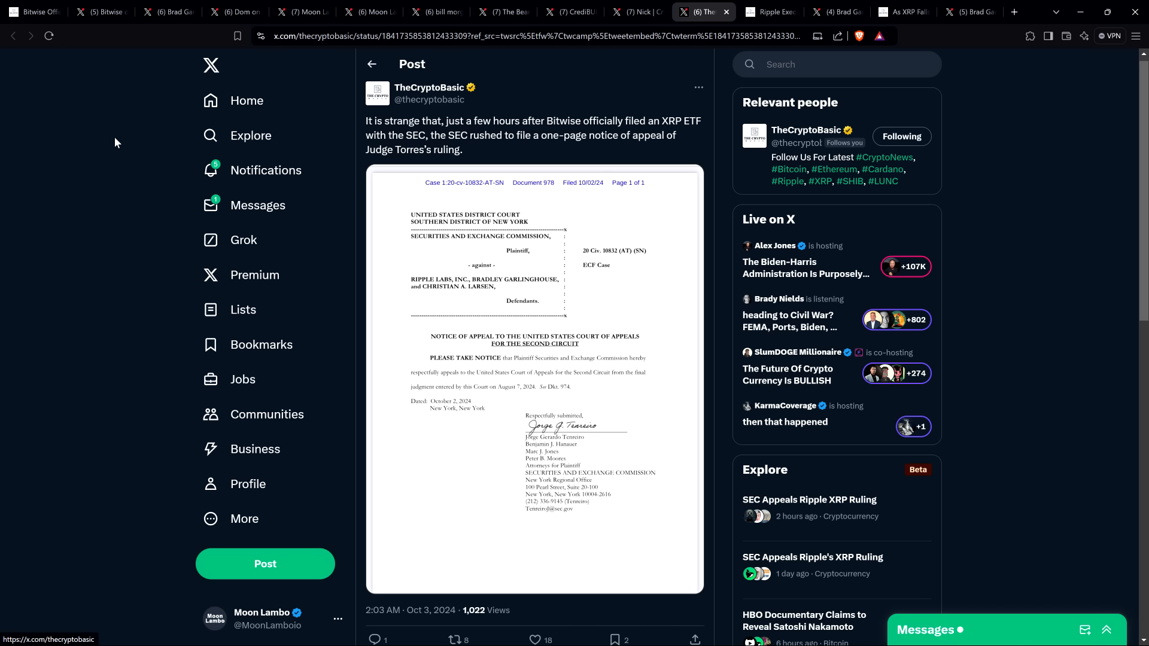
{"action": "mouse_move", "coordinate": [115, 142]}
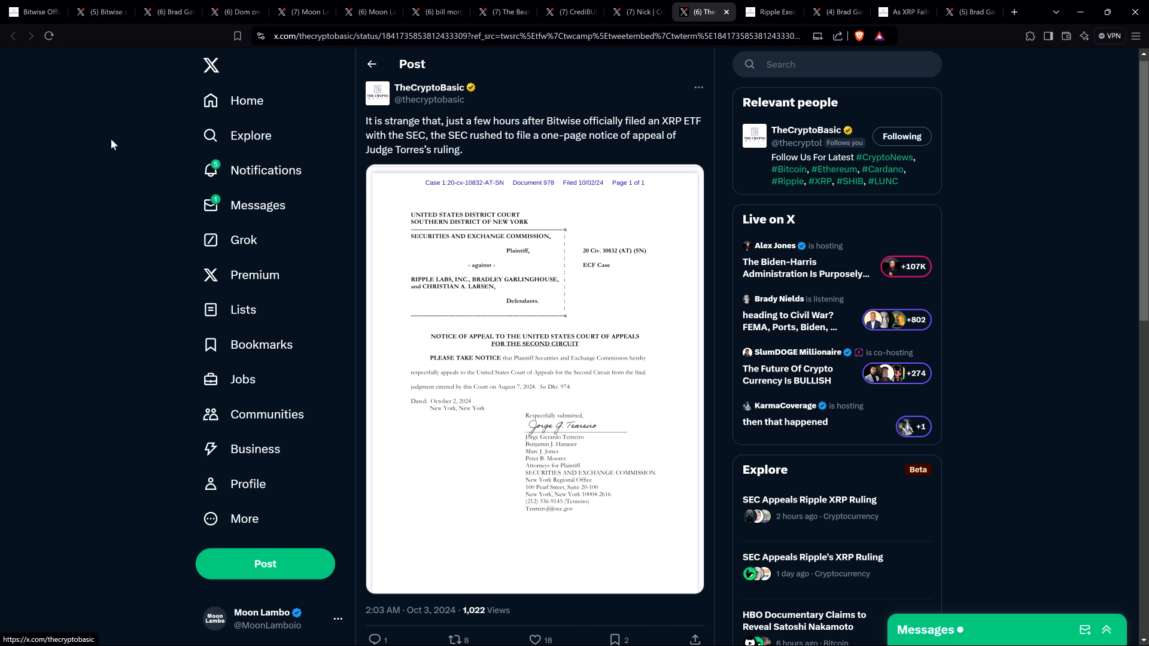
{"action": "mouse_move", "coordinate": [118, 165]}
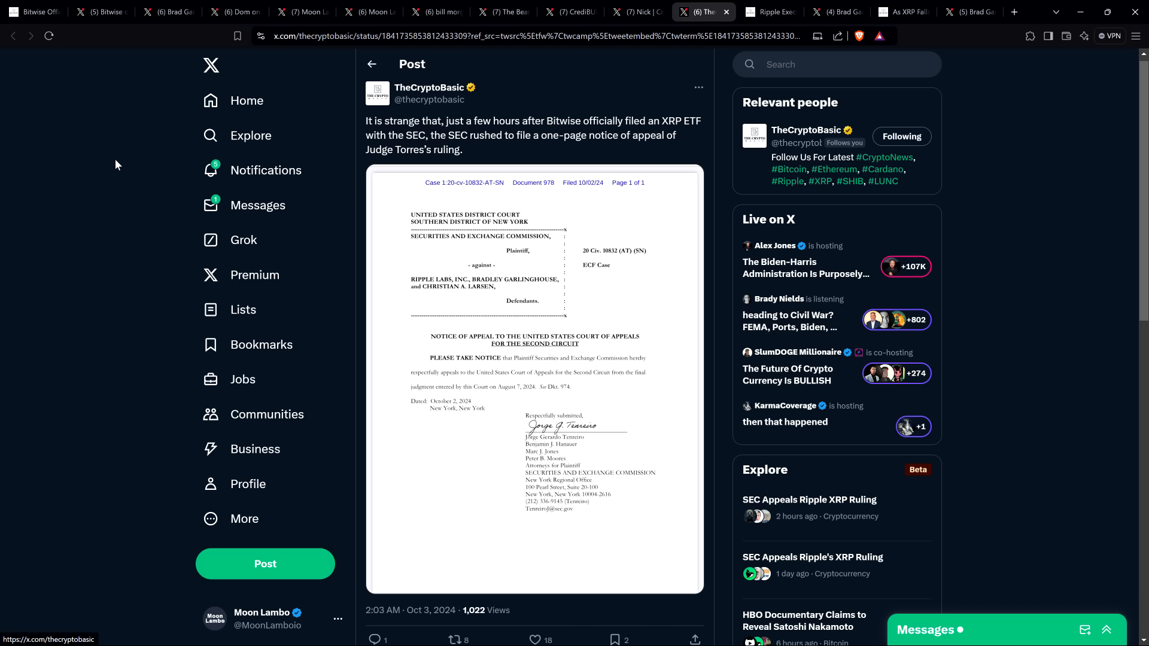